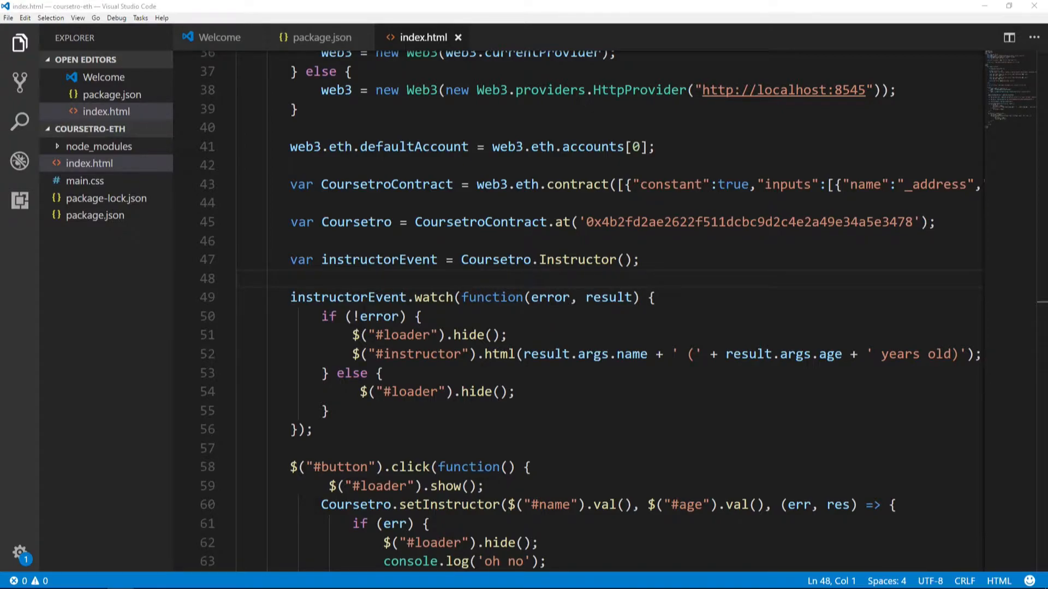
{"action": "mouse_move", "coordinate": [589, 246]}
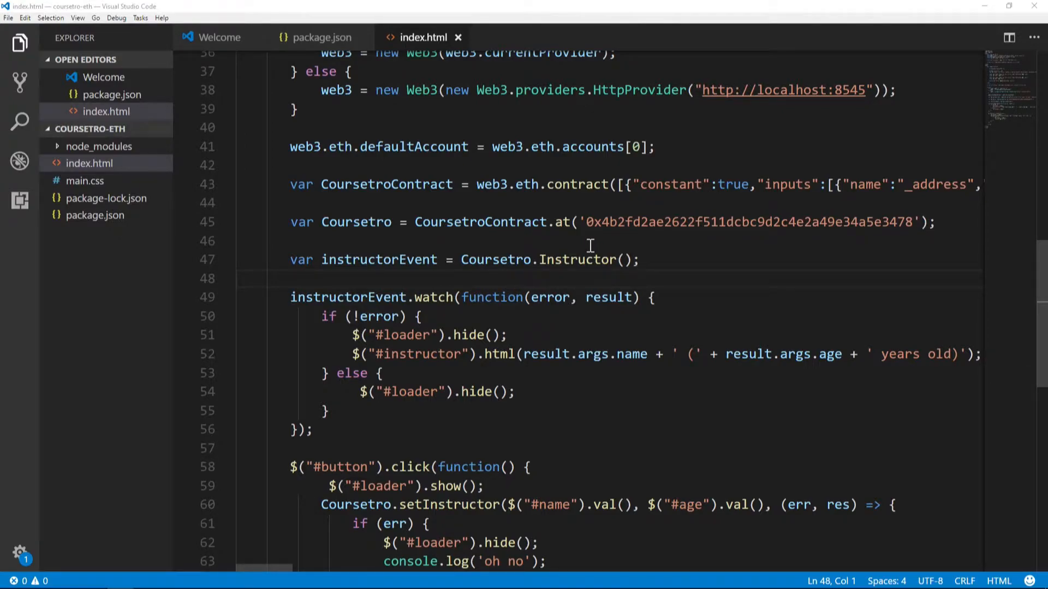
- Add the countIns span under the h1, and the insTrans span with an hr divider under the h2
{"action": "left_click", "coordinate": [612, 260]}
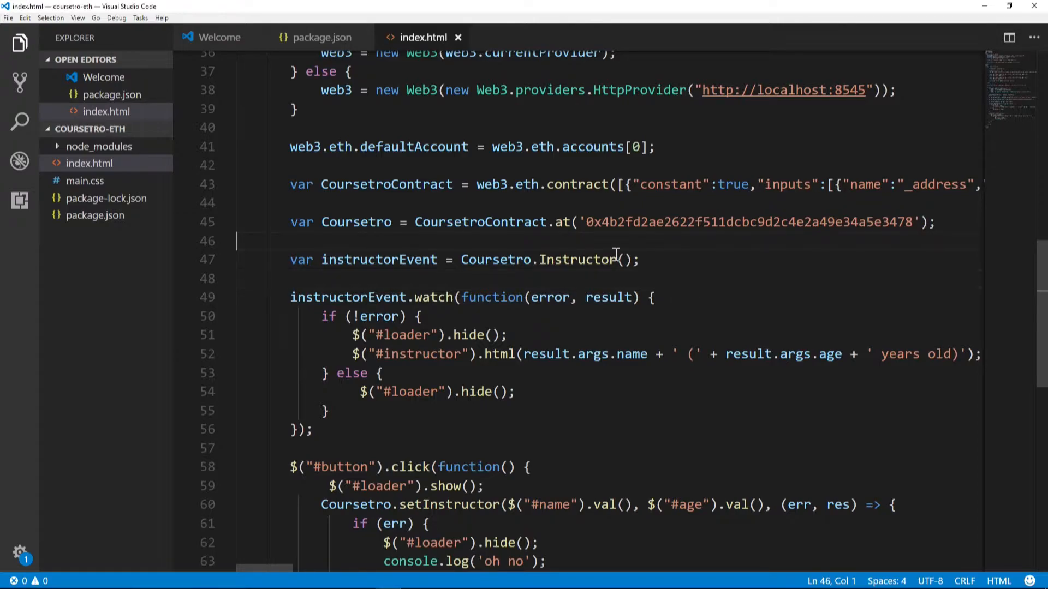
{"action": "mouse_move", "coordinate": [576, 260]}
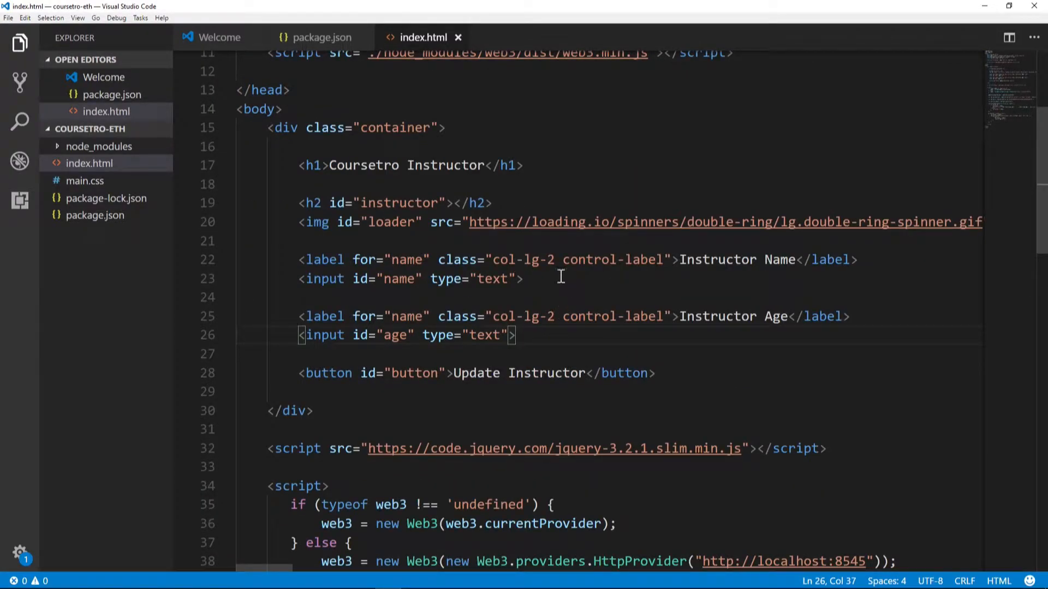
{"action": "left_click", "coordinate": [397, 279]}
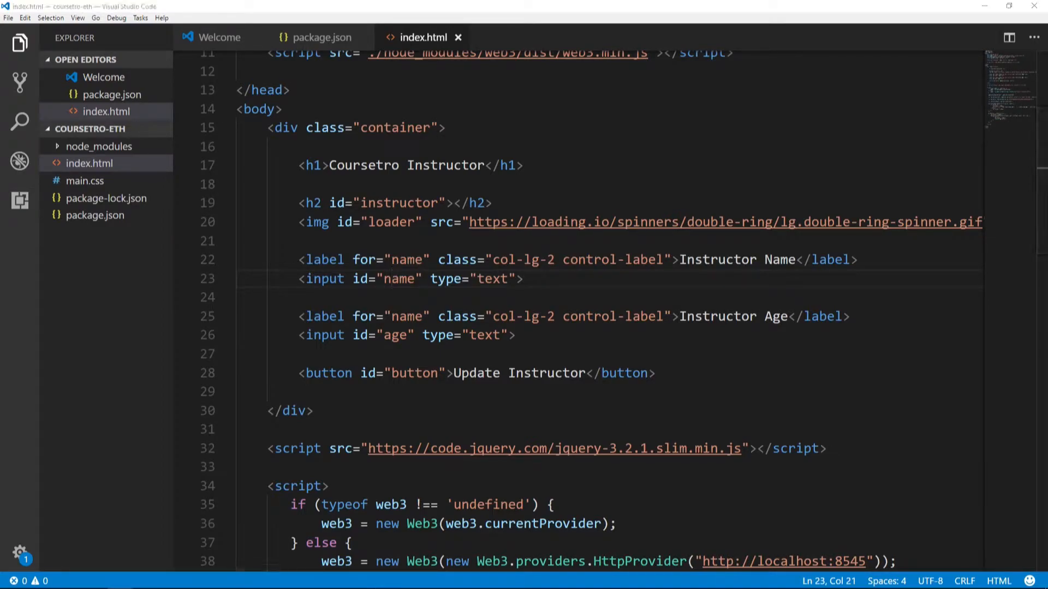
{"action": "mouse_move", "coordinate": [541, 177]}
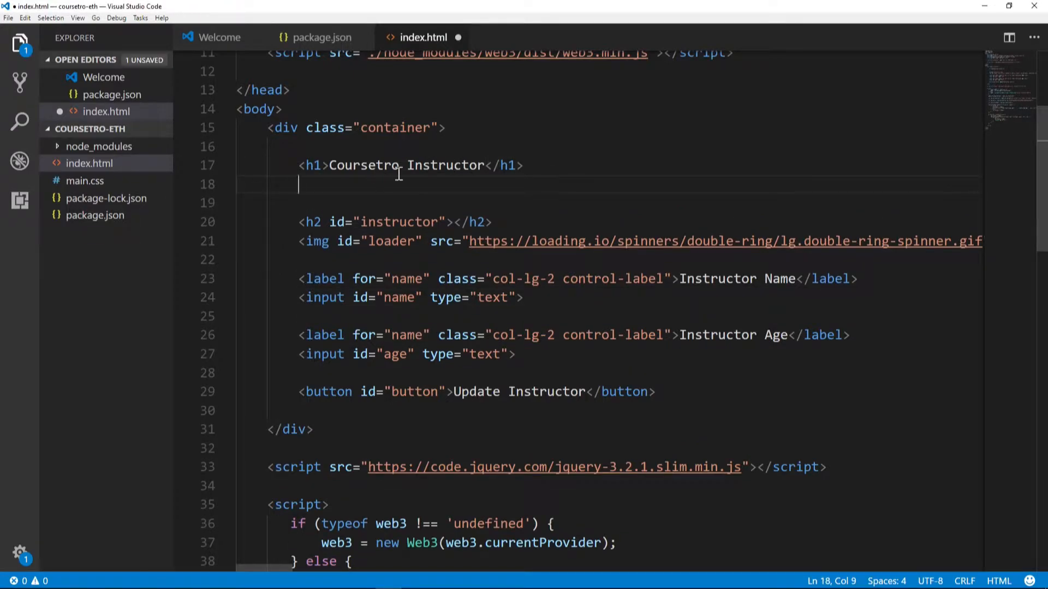
{"action": "type", "text": "<span id=\"countIns\"></span>"}
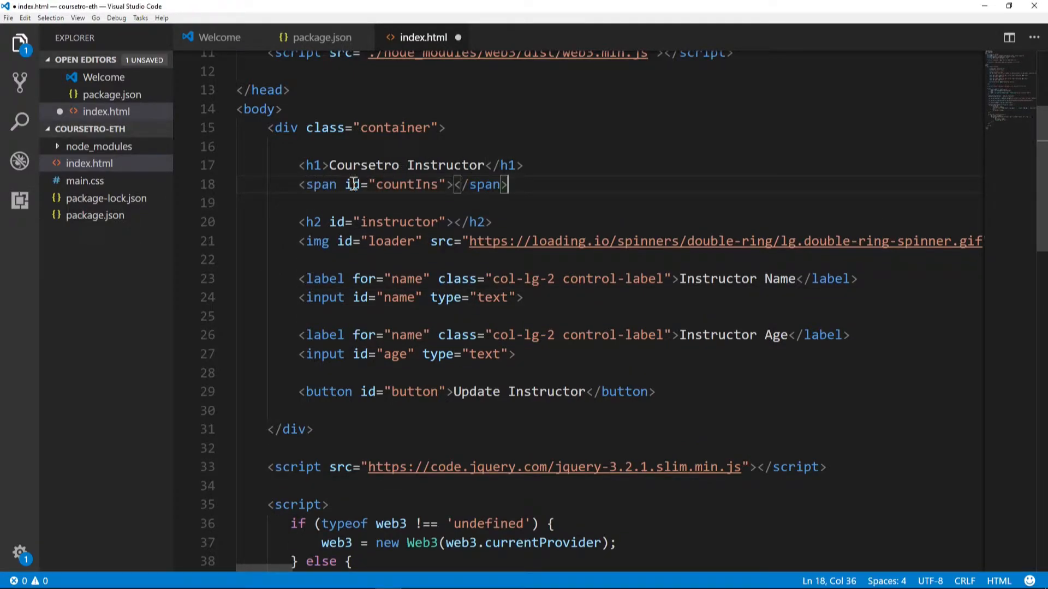
{"action": "double_click", "coordinate": [407, 184]}
{"action": "type", "text": "<hr>"}
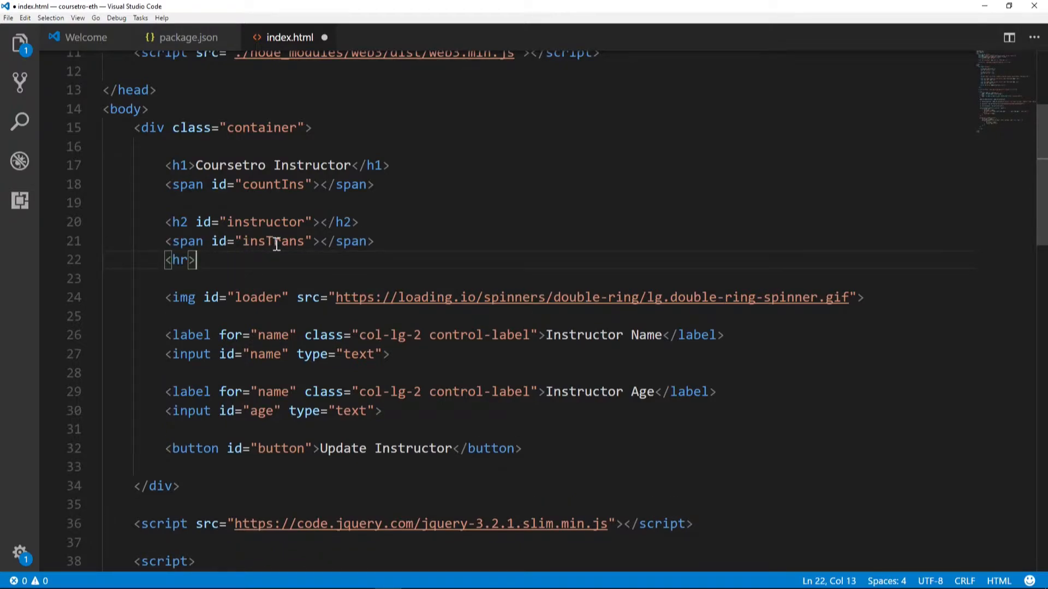
{"action": "double_click", "coordinate": [272, 241]}
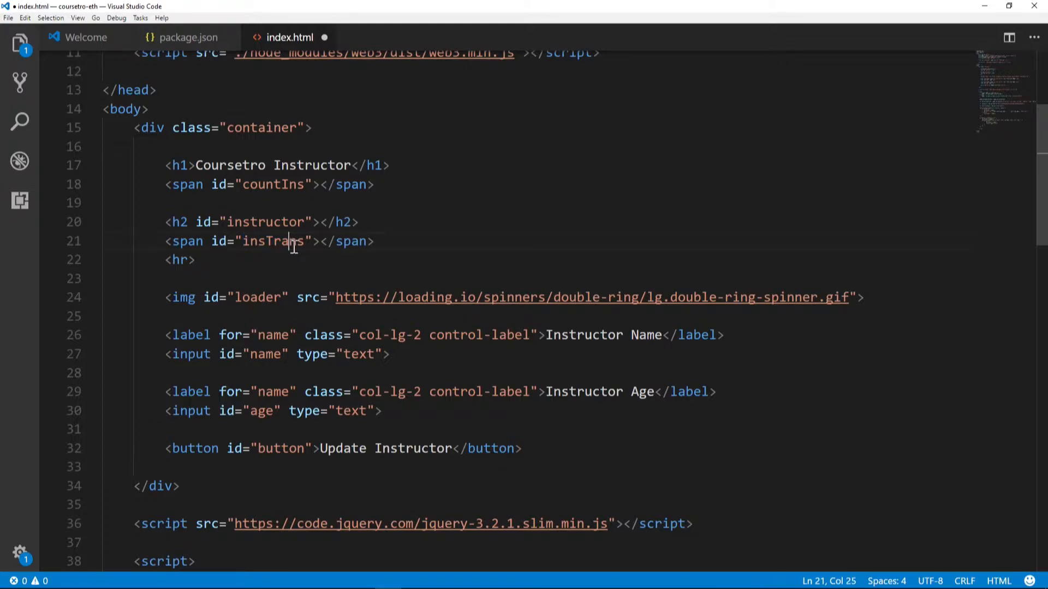
{"action": "mouse_move", "coordinate": [288, 241]}
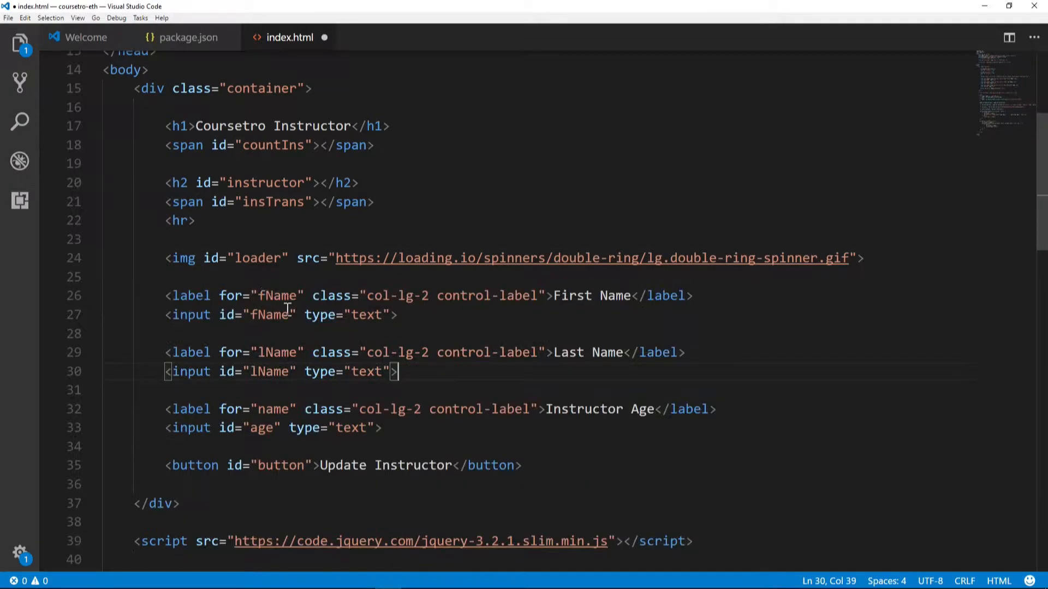
- Replace the name field with First Name (fName) and Last Name (lName) label/input pairs
{"action": "scroll", "scroll_direction": "down", "scroll_amount": 3}
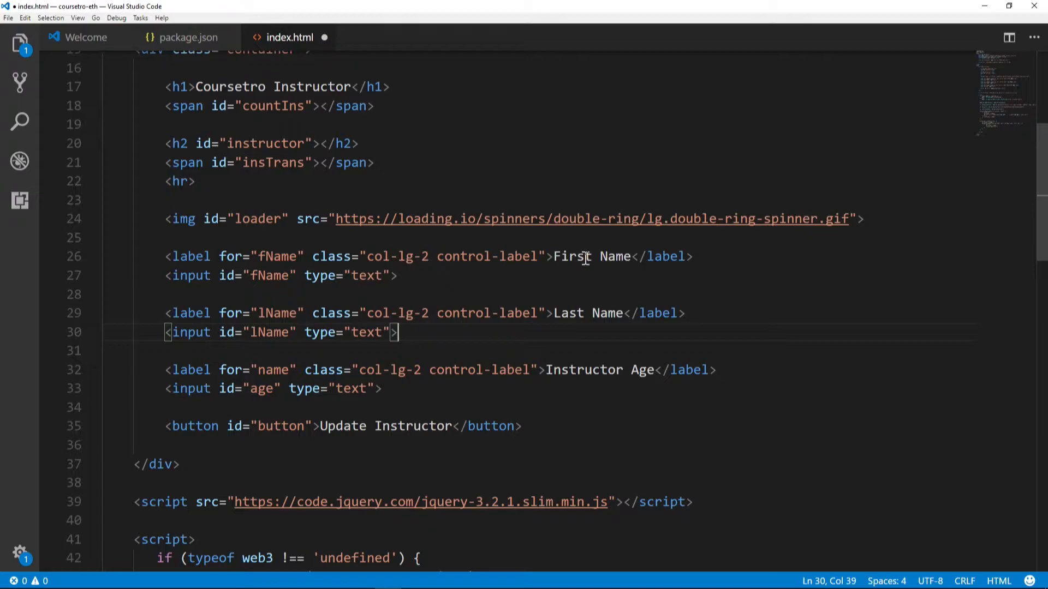
{"action": "double_click", "coordinate": [588, 256]}
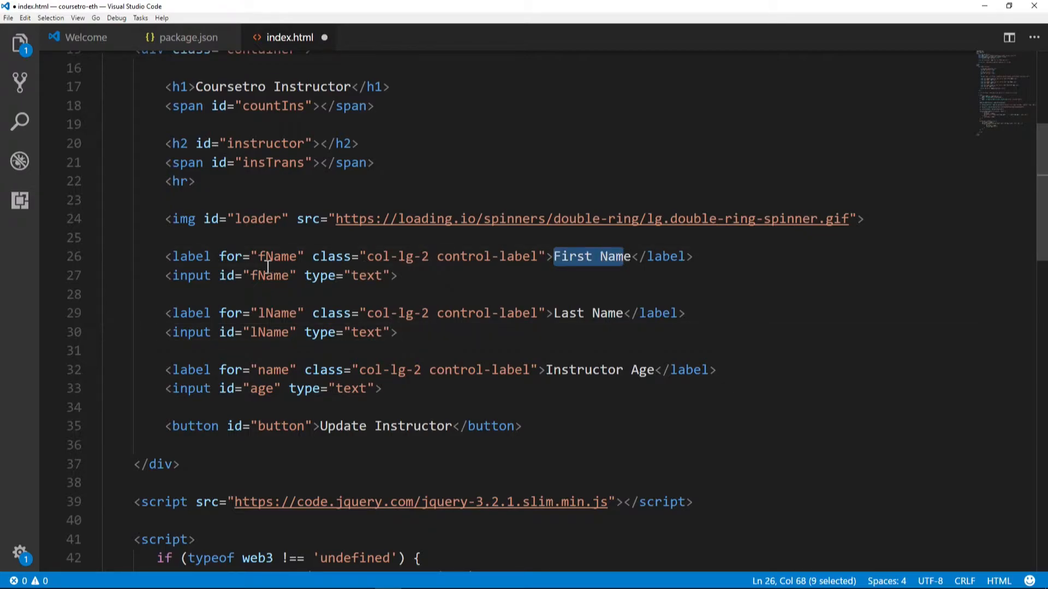
{"action": "double_click", "coordinate": [269, 275]}
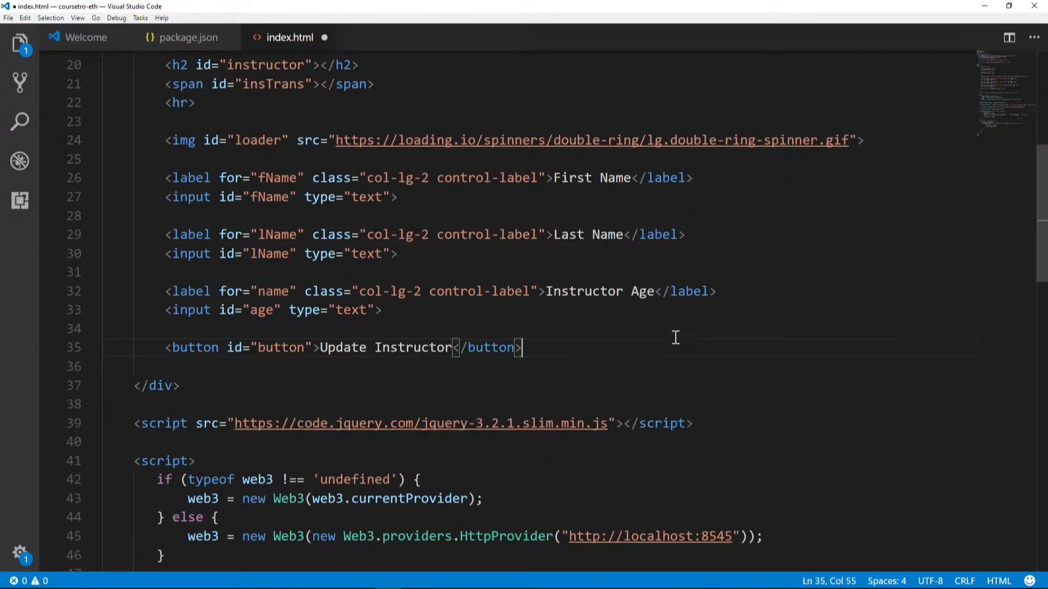
- Change instructorEvent to Coursetro.instructorInfo({}, 'latest'), removing the doubled semicolon
{"action": "scroll", "scroll_direction": "down", "scroll_amount": 3}
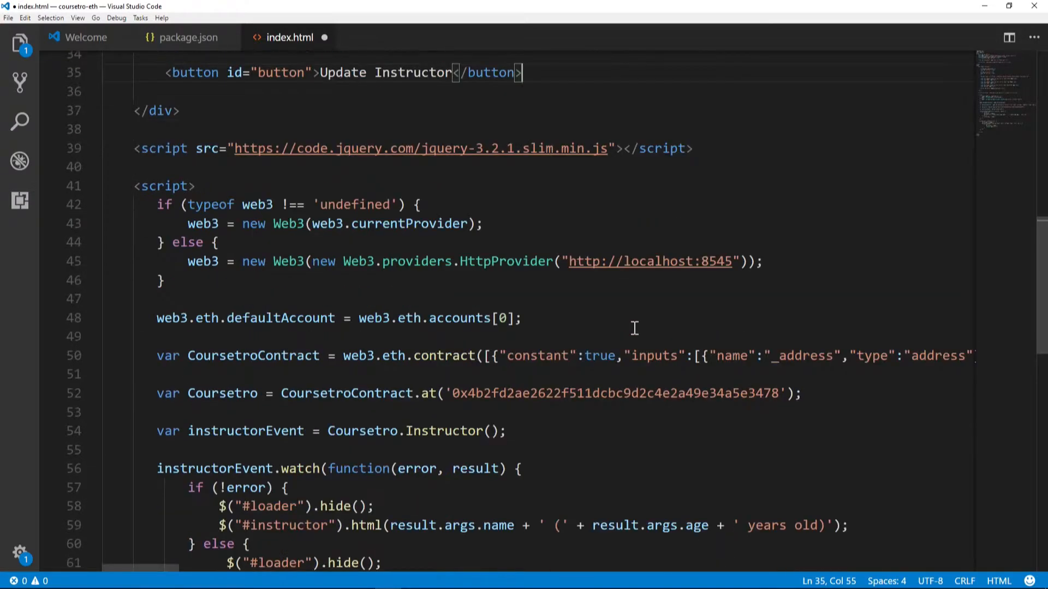
{"action": "scroll", "scroll_direction": "down", "scroll_amount": 3}
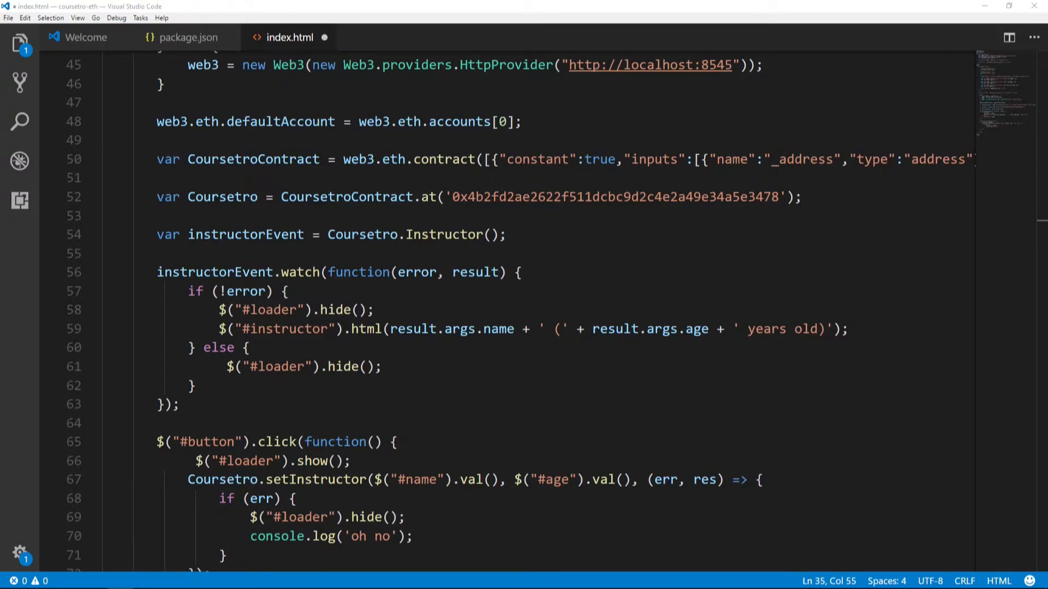
{"action": "mouse_move", "coordinate": [267, 268]}
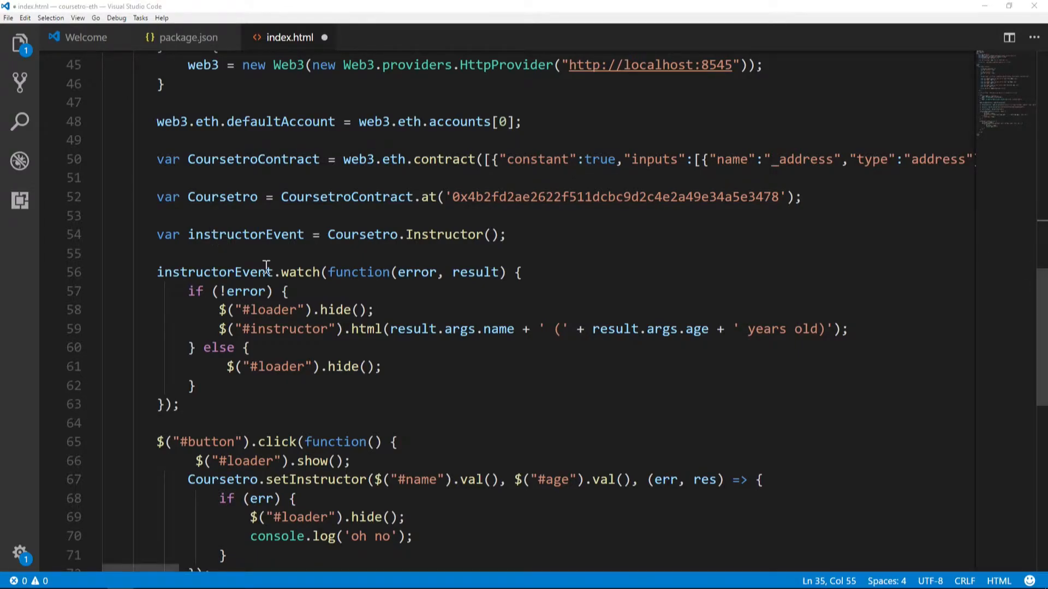
{"action": "double_click", "coordinate": [361, 234]}
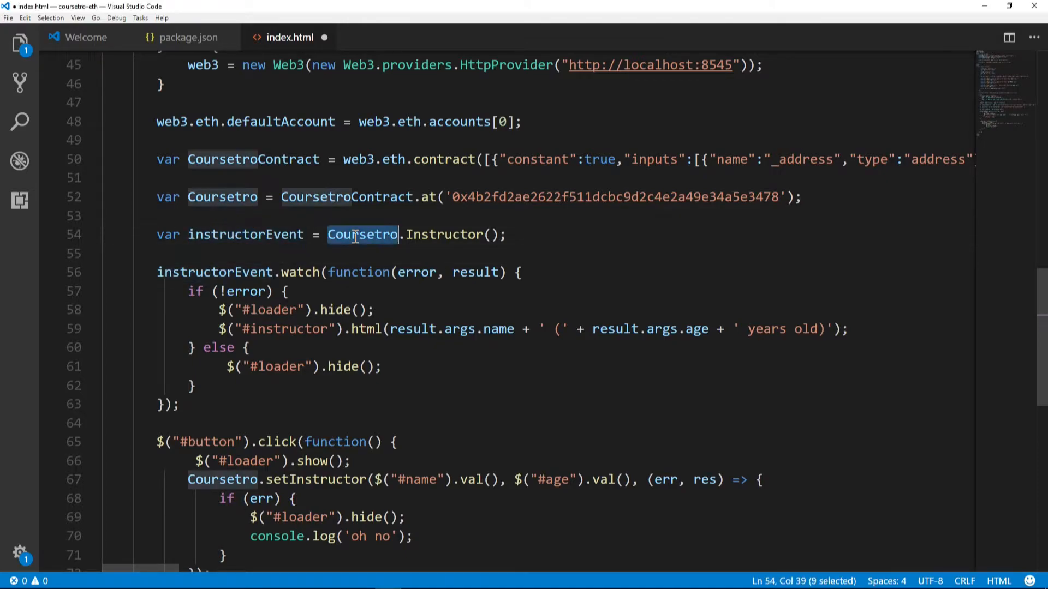
{"action": "double_click", "coordinate": [444, 234]}
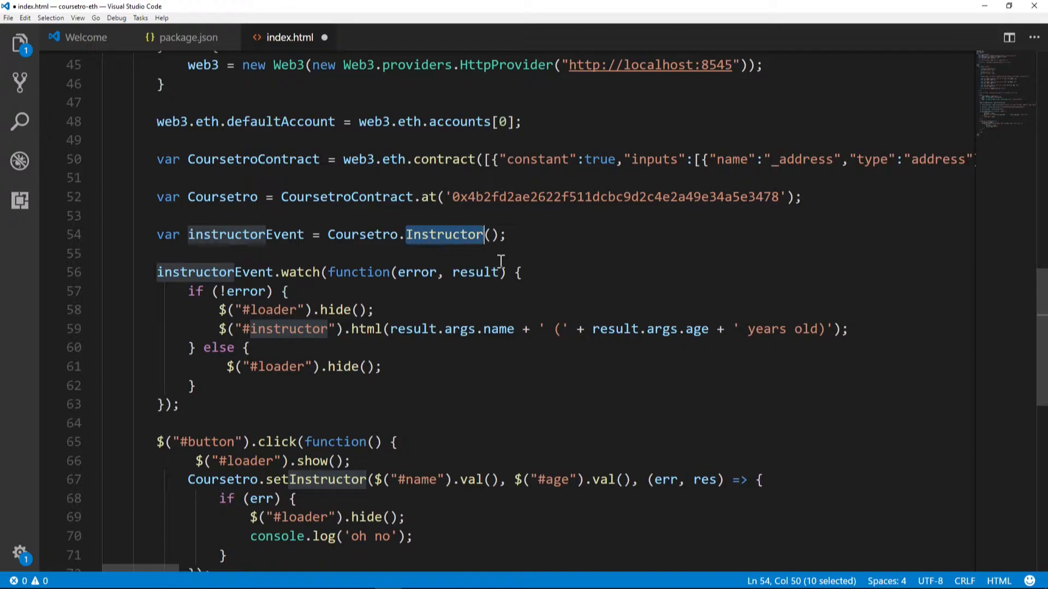
{"action": "type", "text": "instructor"}
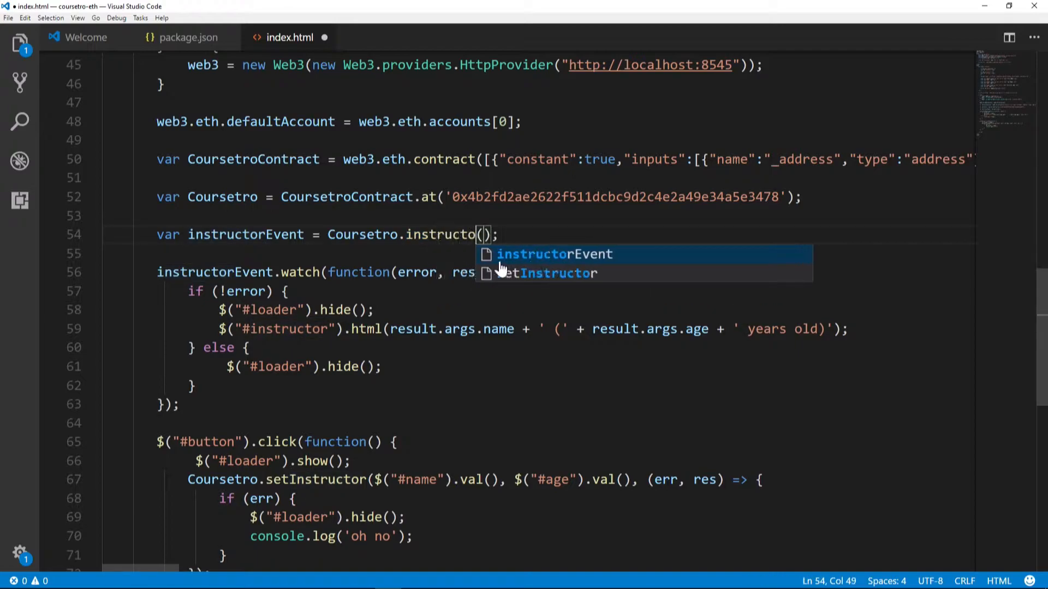
{"action": "type", "text": "rInfo"}
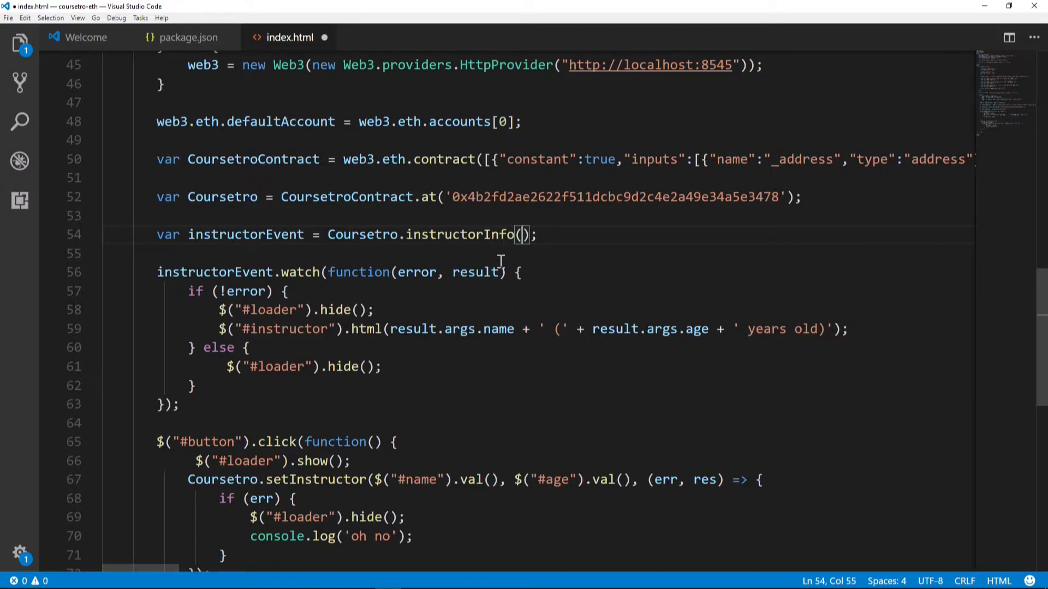
{"action": "mouse_move", "coordinate": [549, 260]}
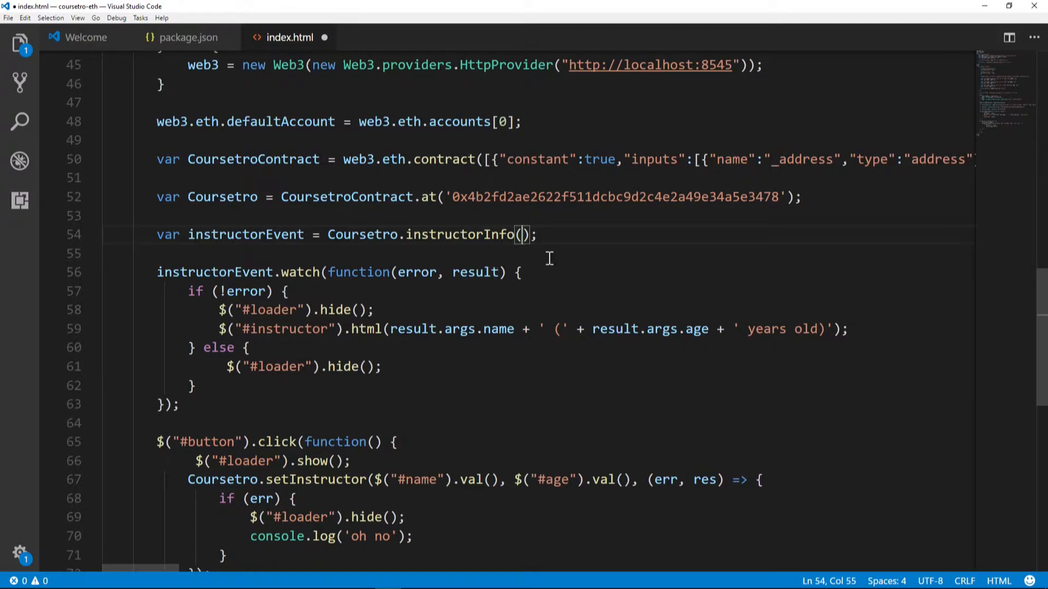
{"action": "type", "text": "{},"}
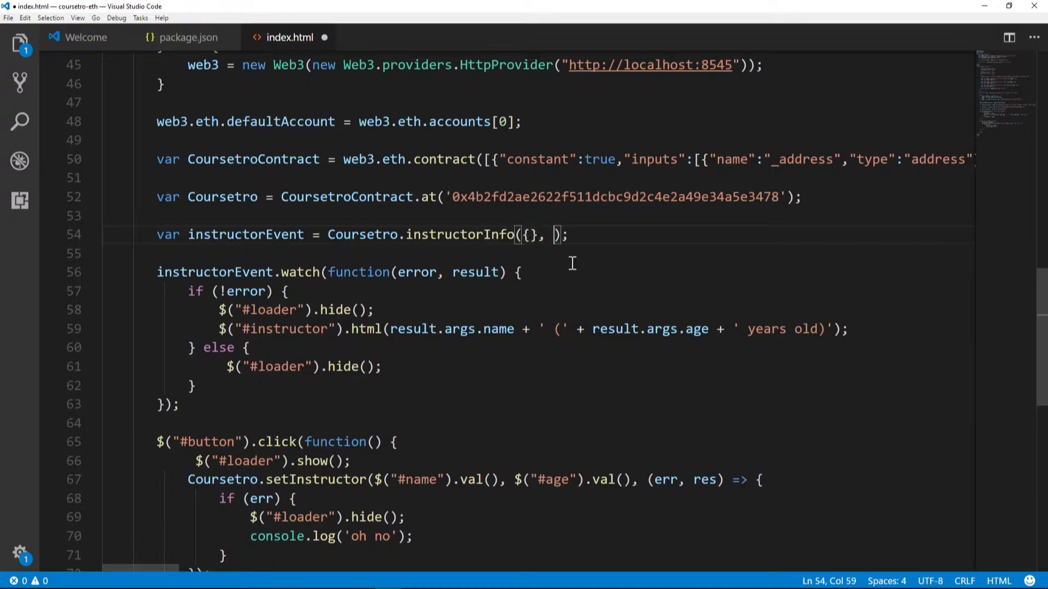
{"action": "type", "text": "latest'"}
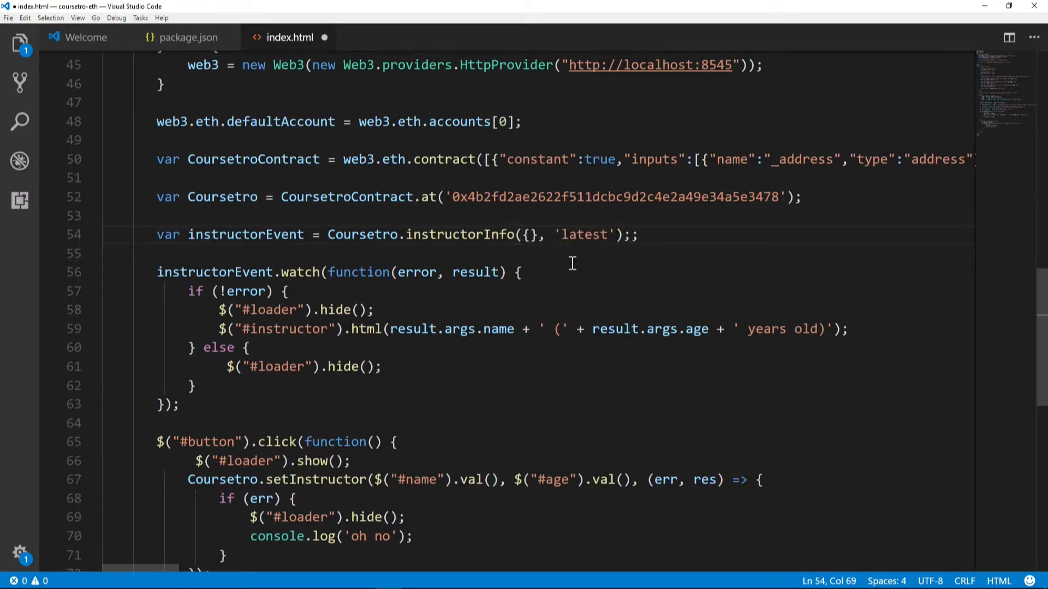
{"action": "key", "text": "Backspace"}
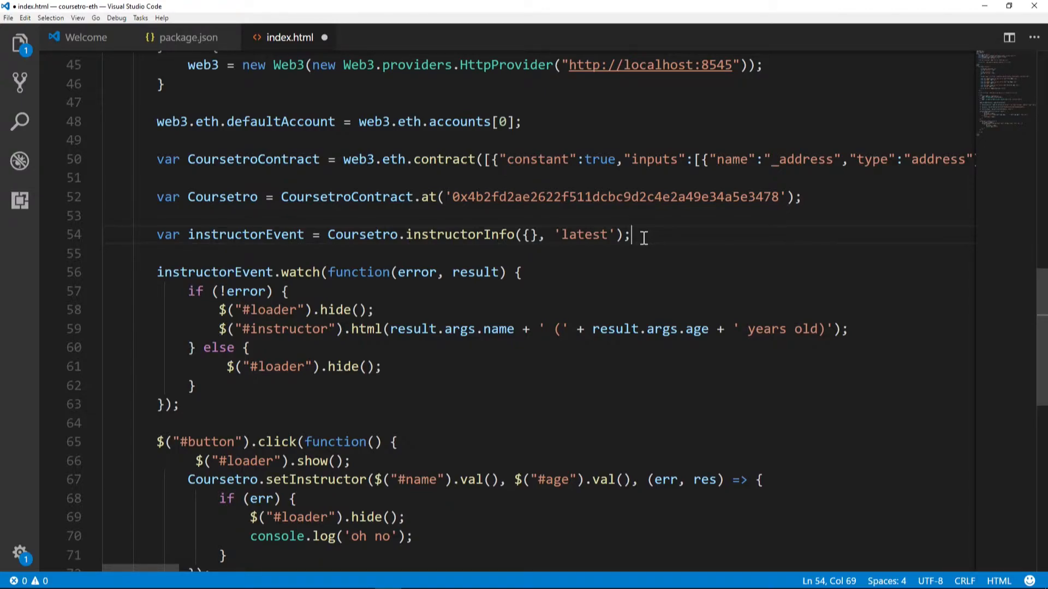
{"action": "key", "text": "Enter"}
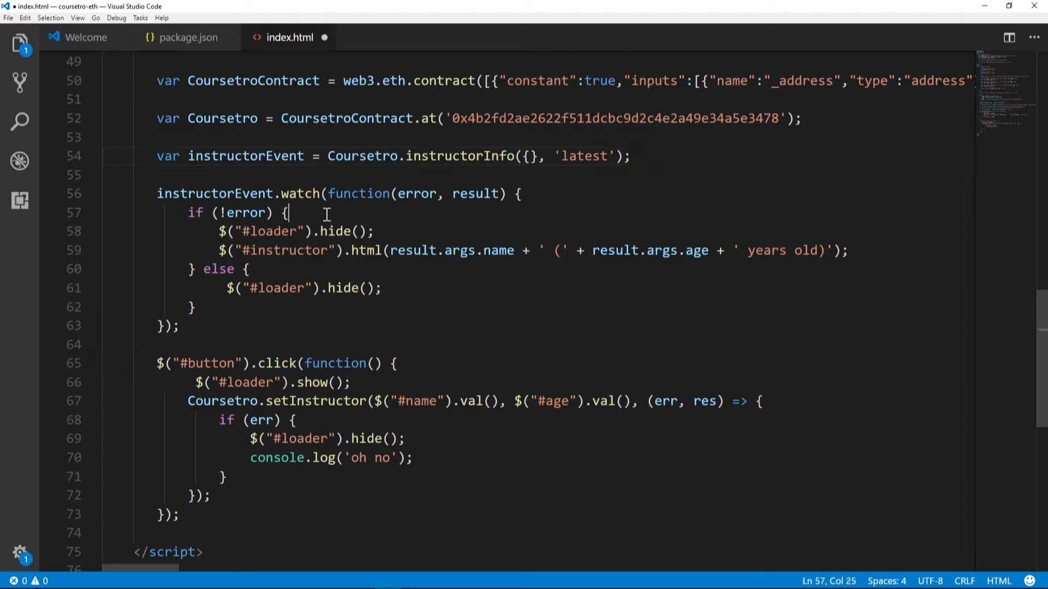
- Add an if comparing result.blockHash against the current #insTrans html in the no-error branch
{"action": "key", "text": "Enter"}
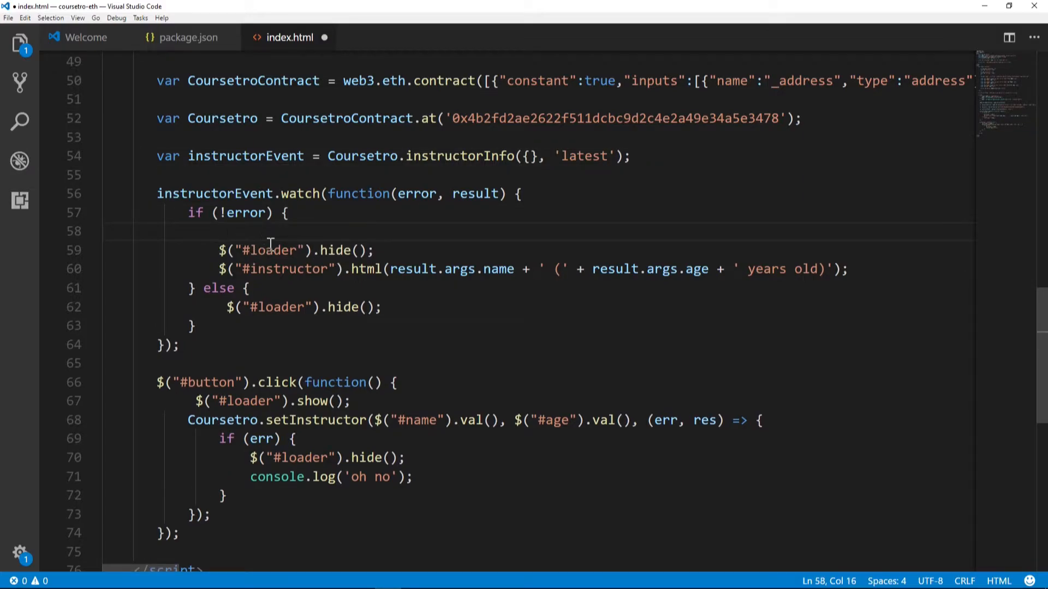
{"action": "left_click_drag", "start_coordinate": [220, 251], "coordinate": [345, 251]}
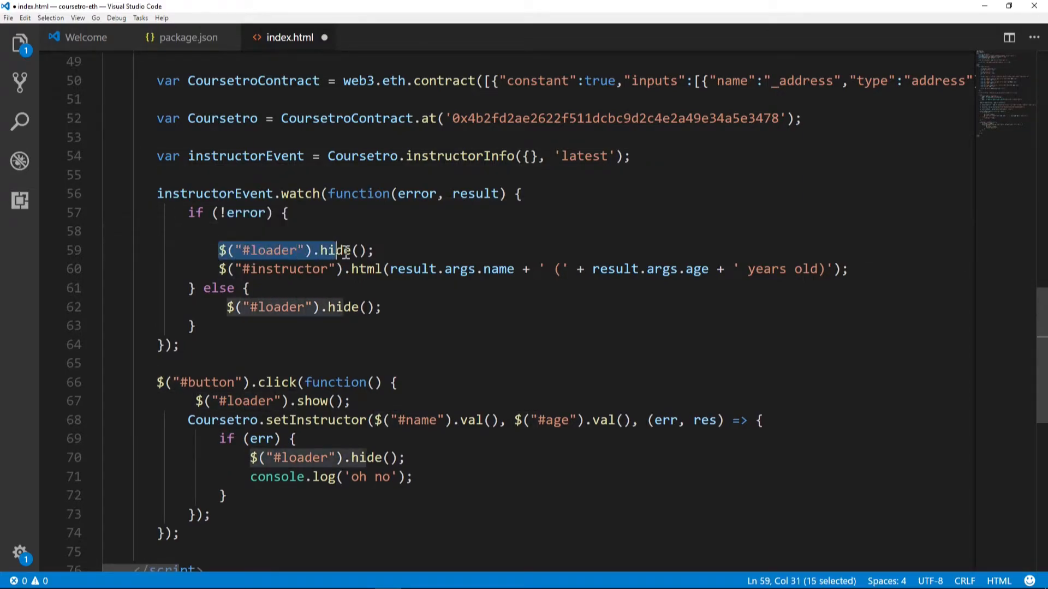
{"action": "left_click", "coordinate": [475, 195]}
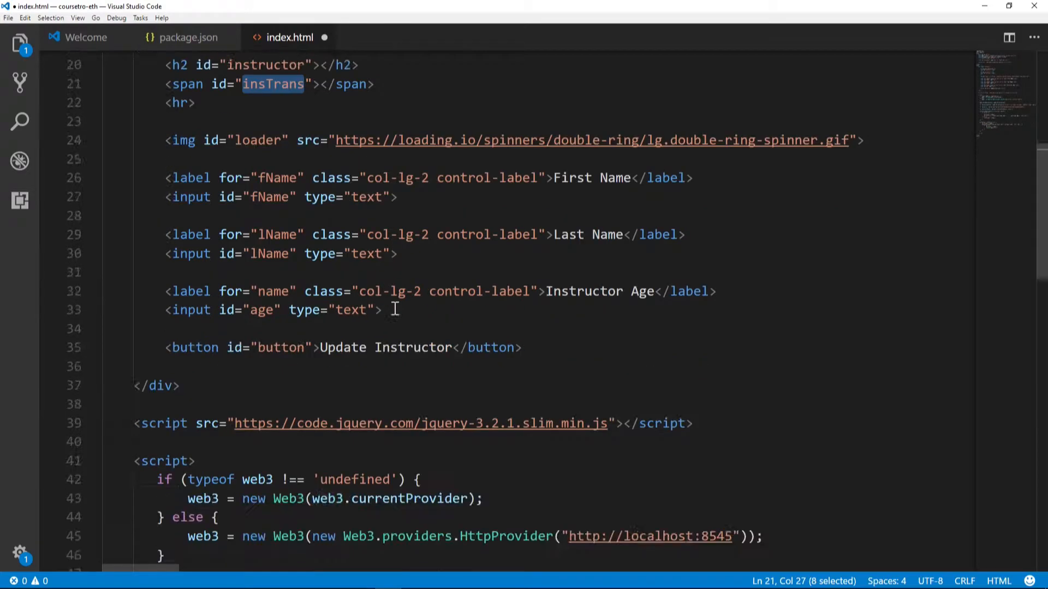
{"action": "scroll", "scroll_direction": "down", "scroll_amount": 3}
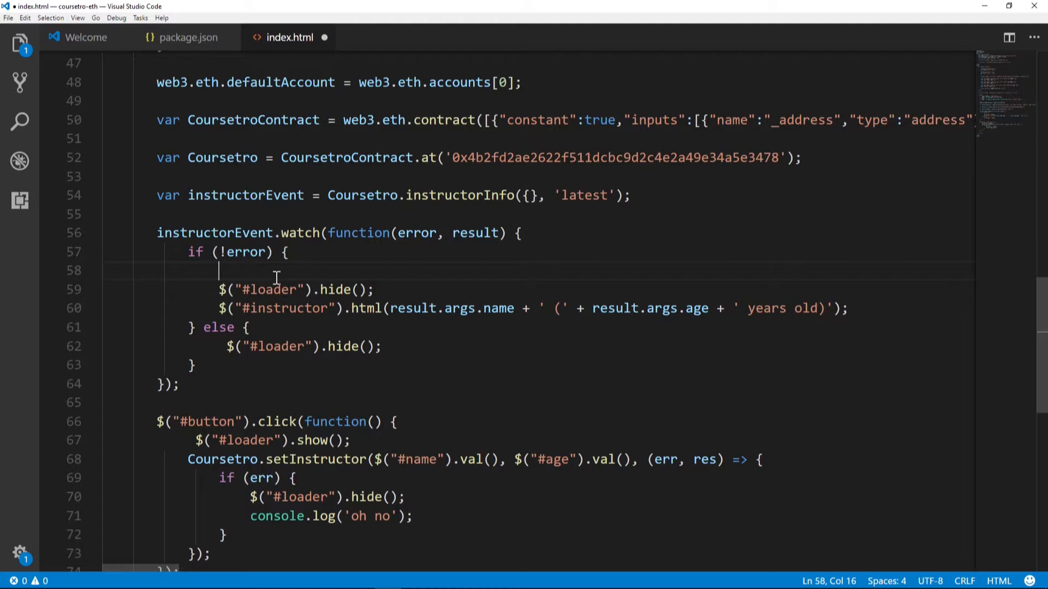
{"action": "type", "text": "if (result.blockHash != ("}
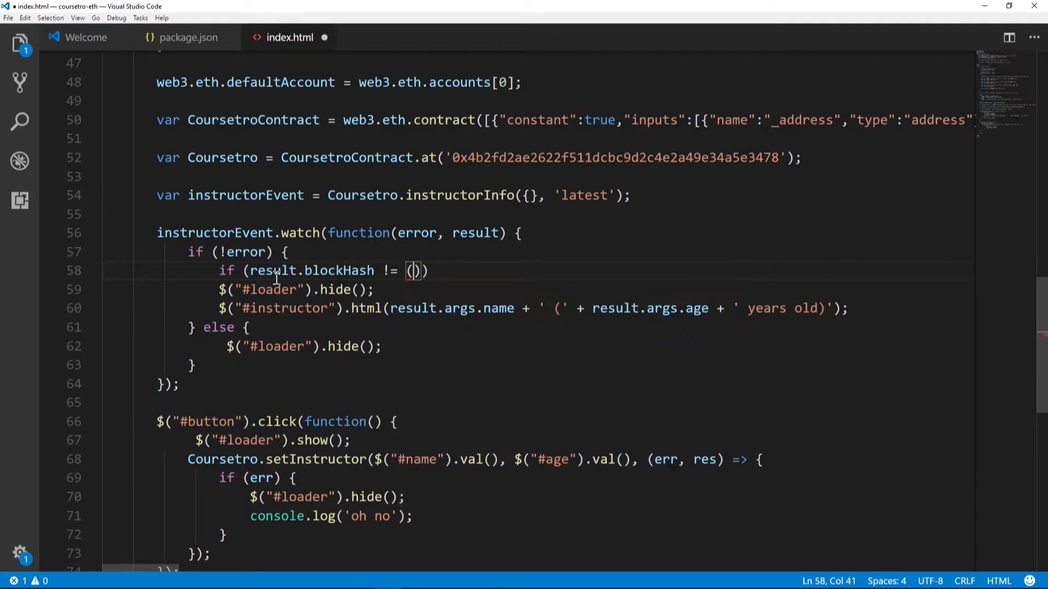
{"action": "type", "text": "$(\"#"}
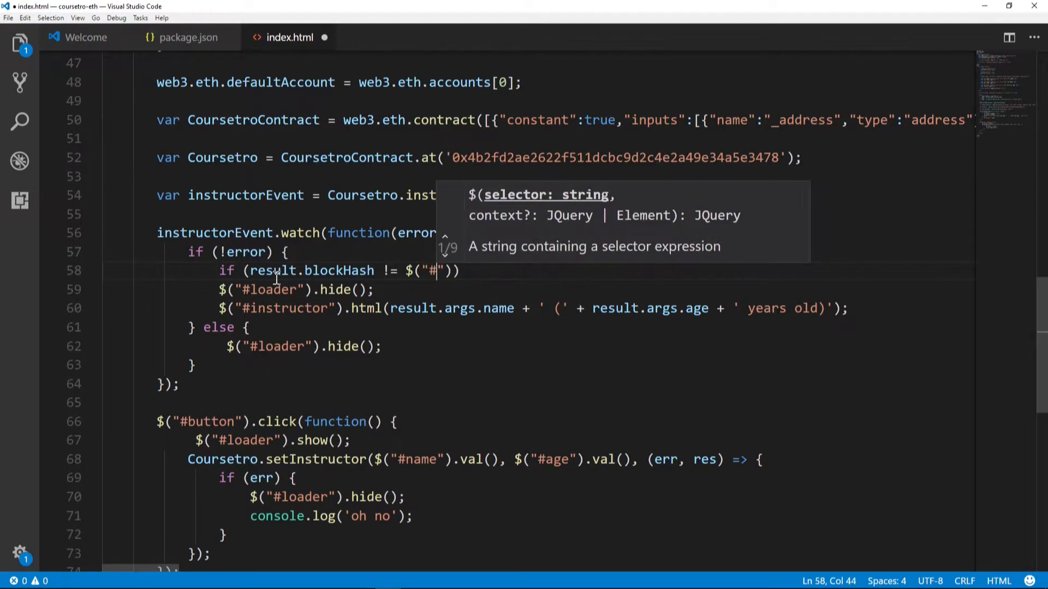
{"action": "type", "text": "insT"}
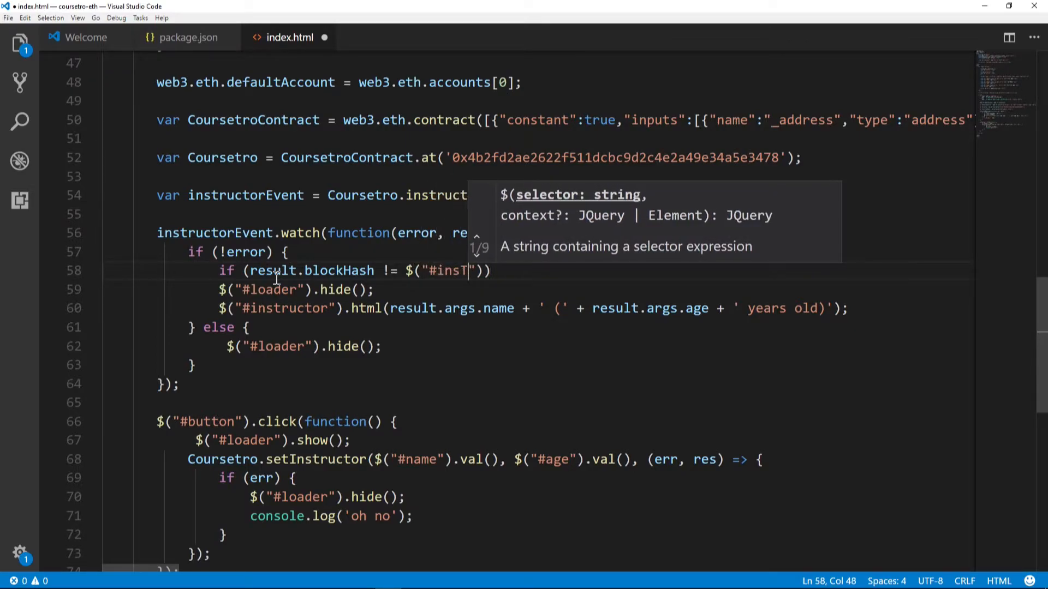
{"action": "type", "text": "rans"}
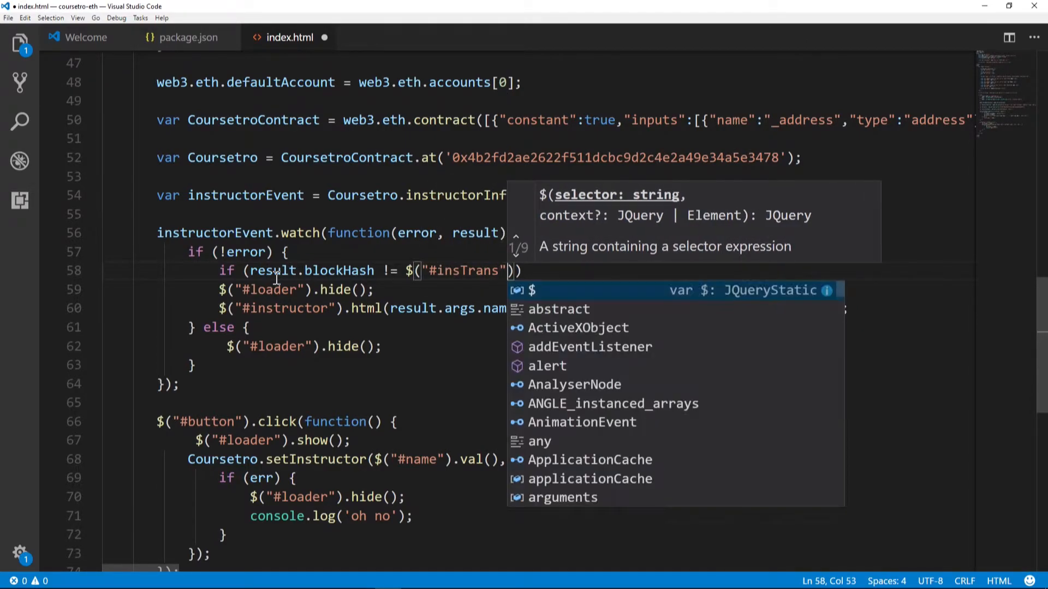
{"action": "type", "text": ".html()"}
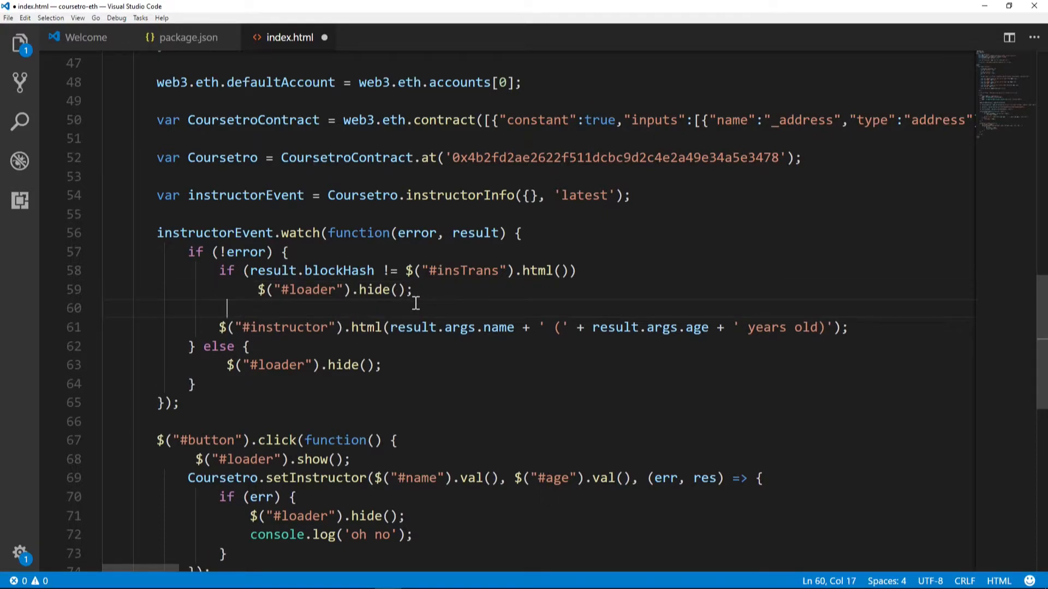
- Set #insTrans to 'Block hash: ' plus result.blockHash under the loader hide
{"action": "left_click", "coordinate": [344, 326]}
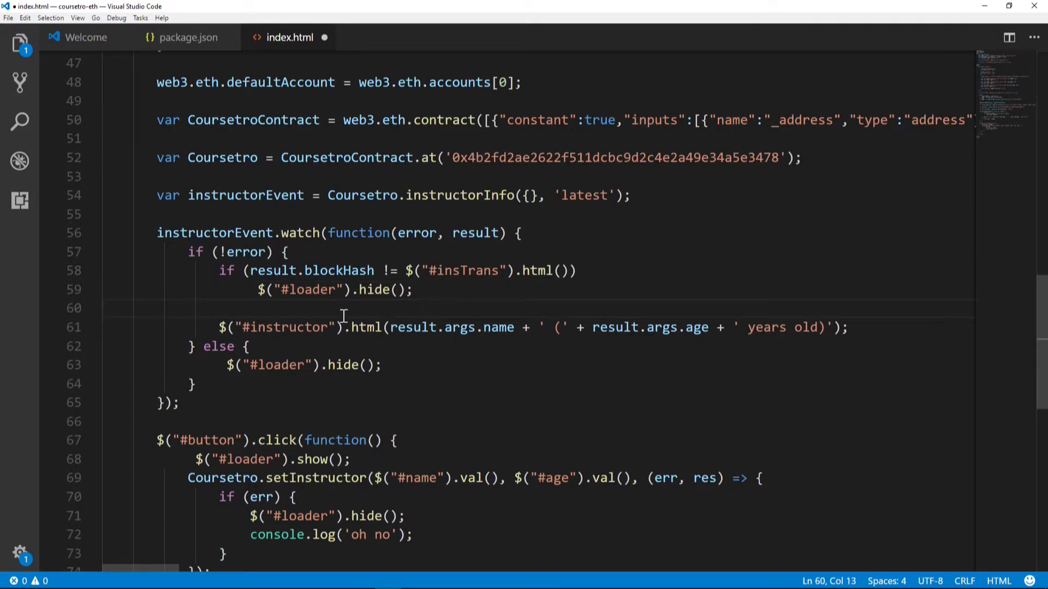
{"action": "type", "text": "$"}
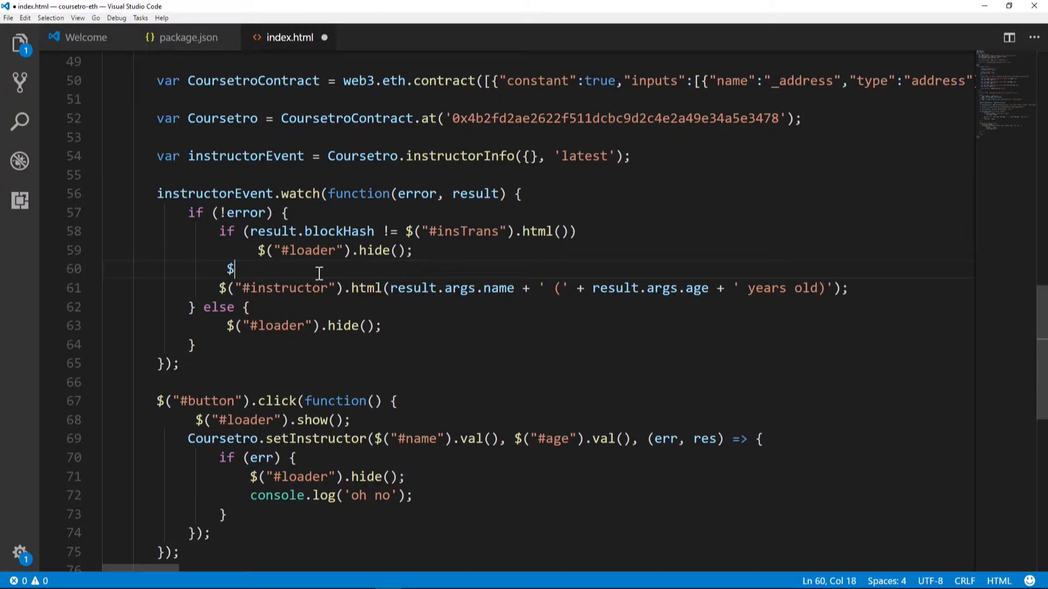
{"action": "type", "text": "(\"#insTran"}
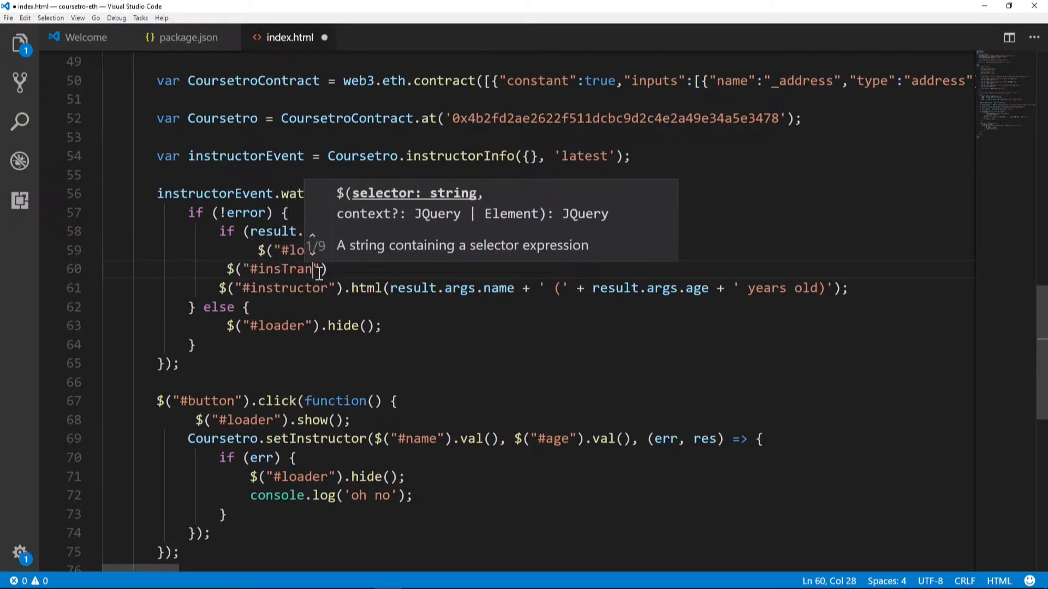
{"action": "type", "text": ")"}
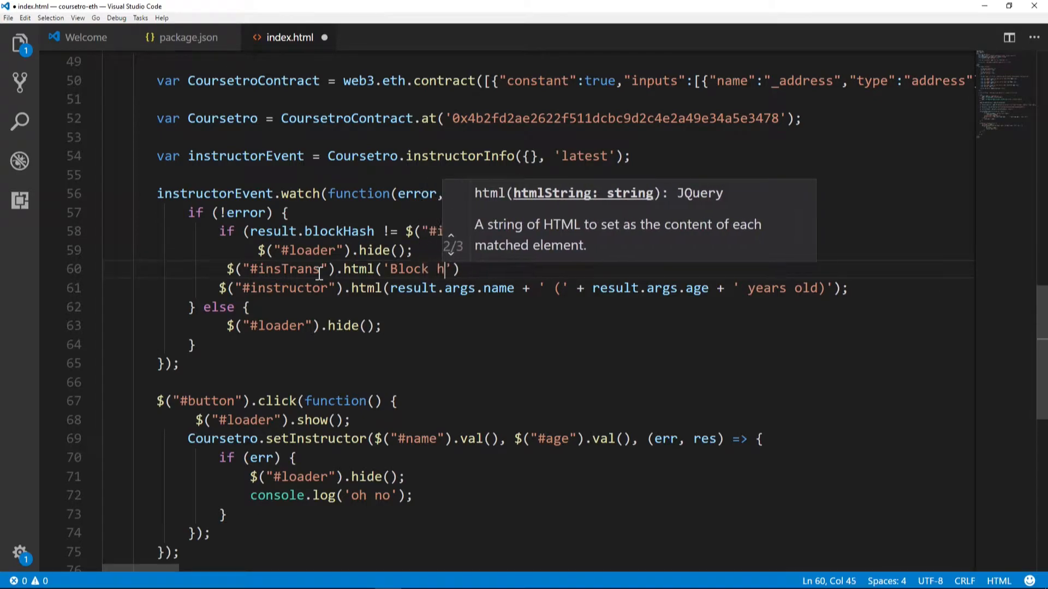
{"action": "type", "text": "ash:"}
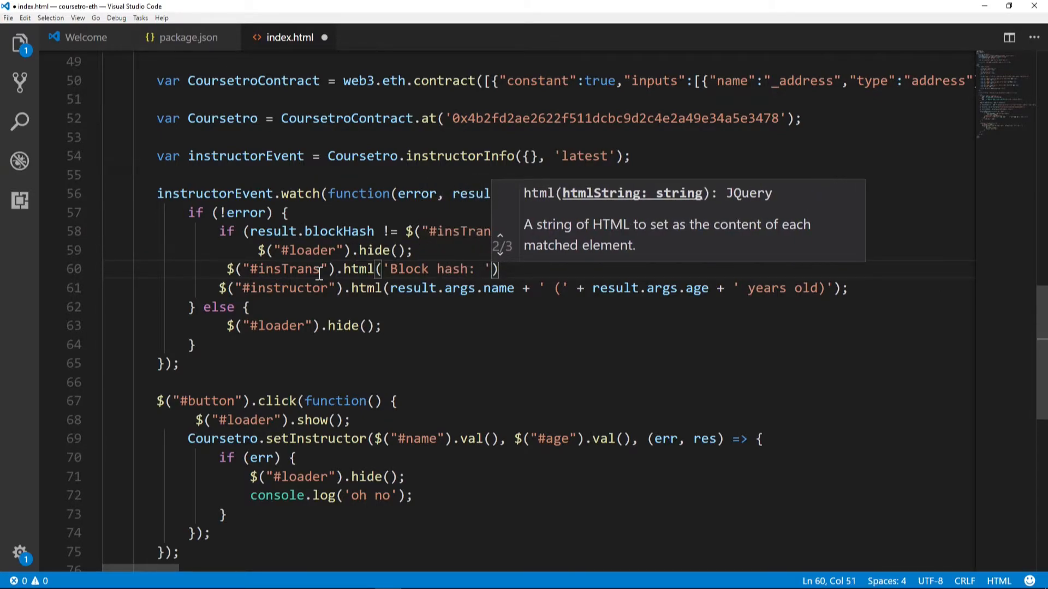
{"action": "type", "text": ")"}
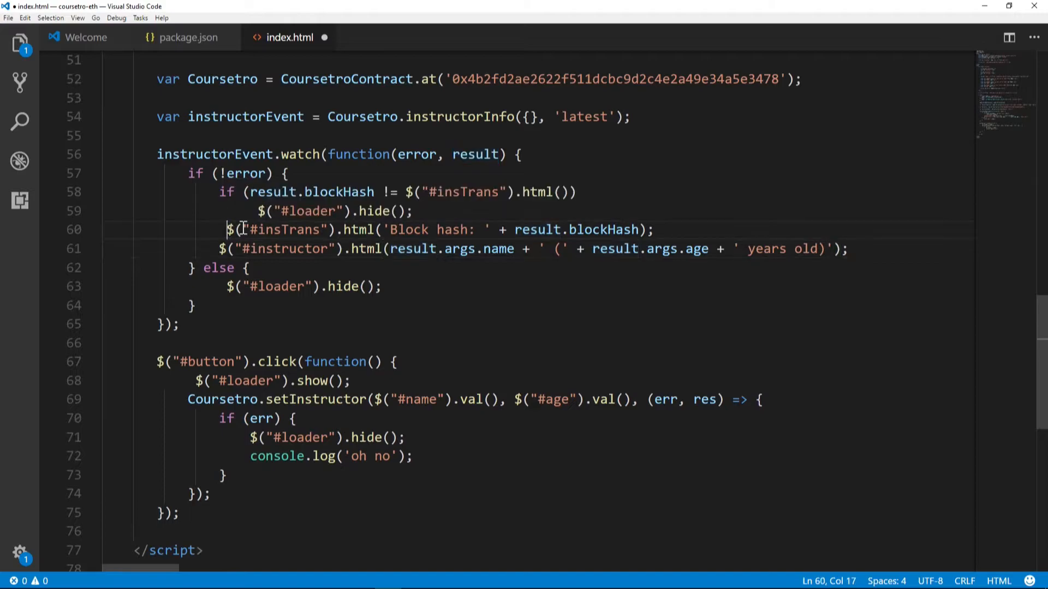
{"action": "mouse_move", "coordinate": [428, 252]}
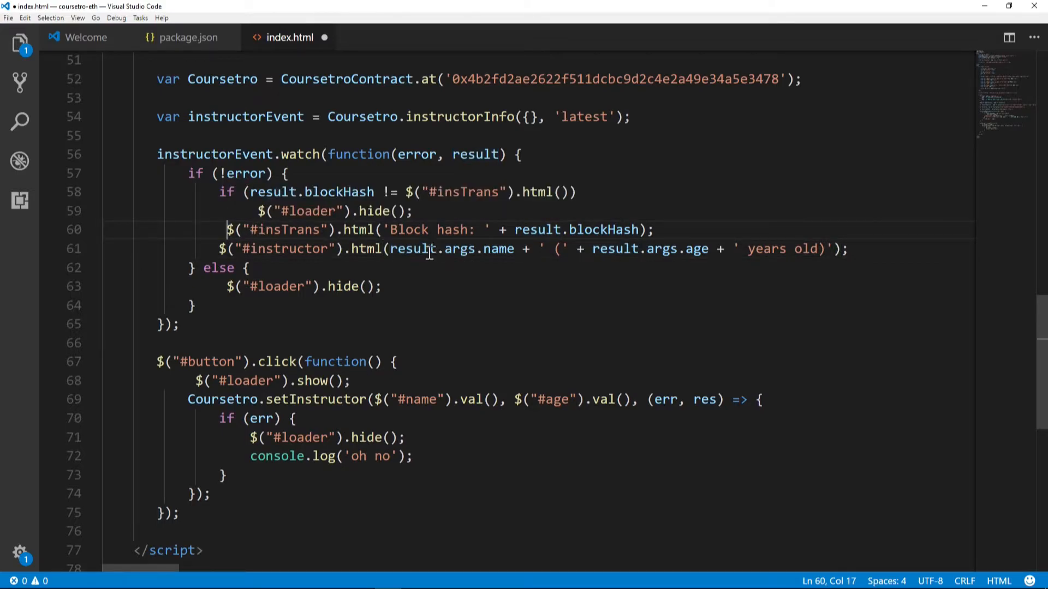
- Display web3.toAscii of result.args.fName, a space, and toAscii of result.args.lName instead of name
{"action": "left_click_drag", "start_coordinate": [391, 248], "coordinate": [514, 247]}
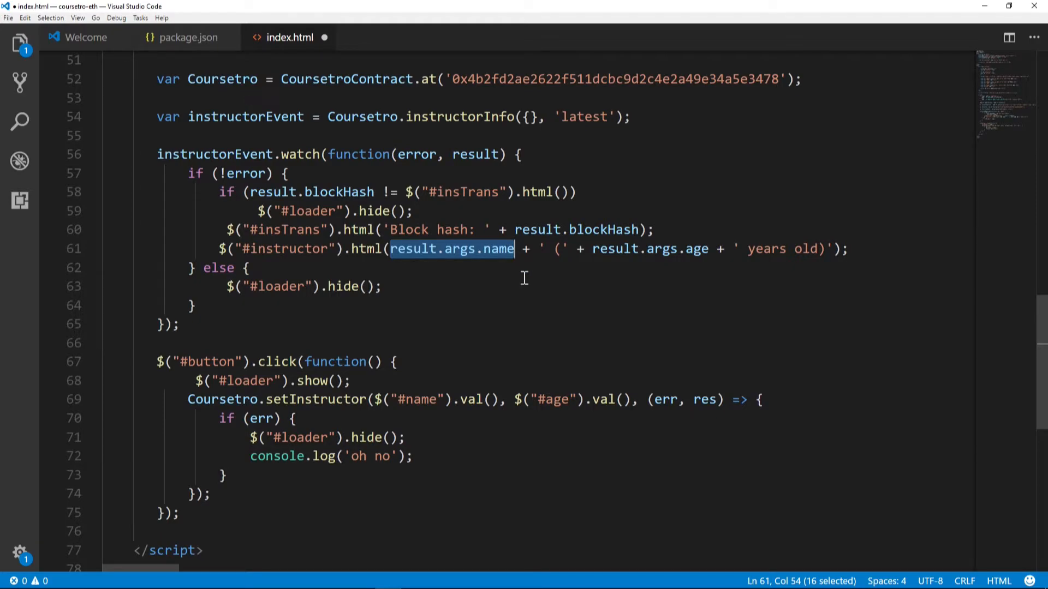
{"action": "type", "text": "web3."}
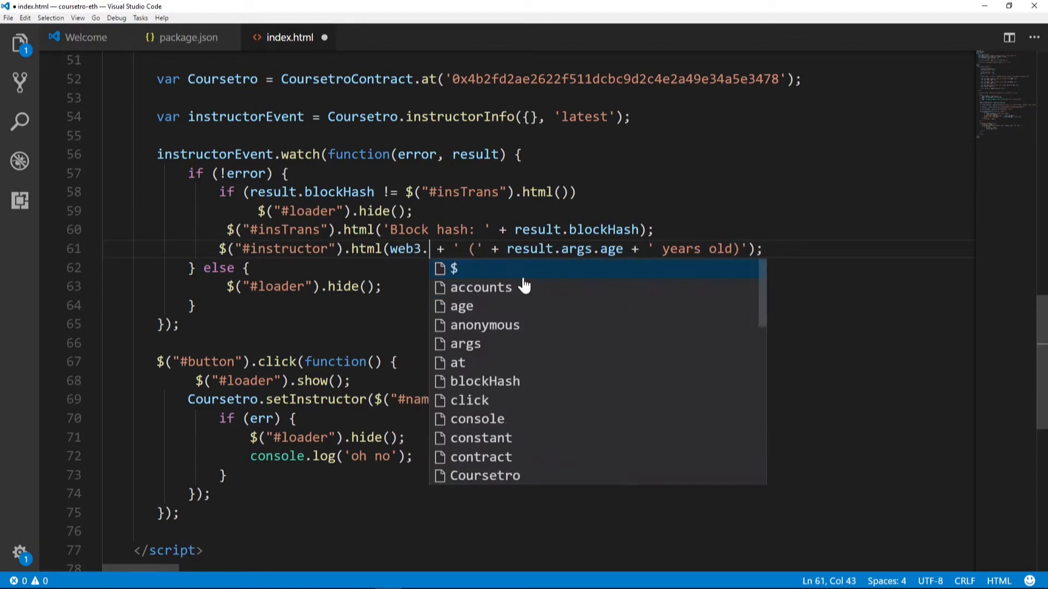
{"action": "type", "text": "toAsc"}
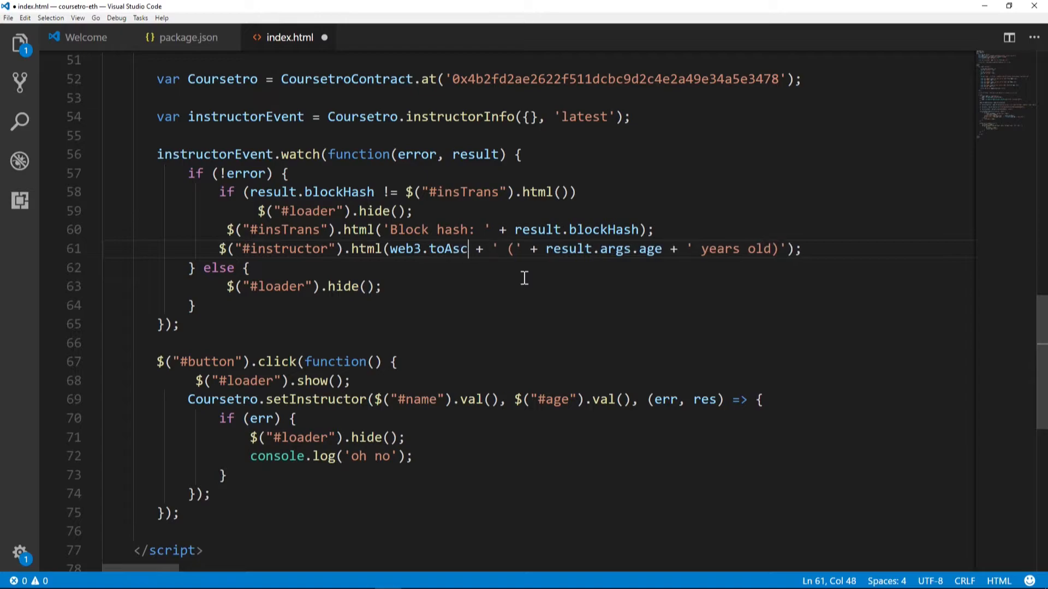
{"action": "type", "text": "ii(result"}
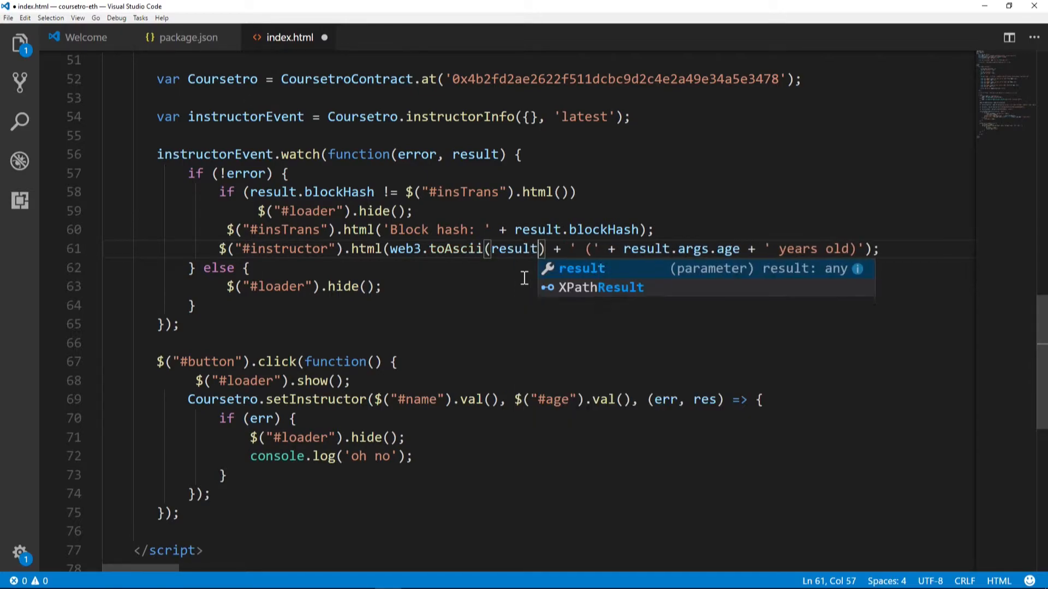
{"action": "type", "text": ".args.f"}
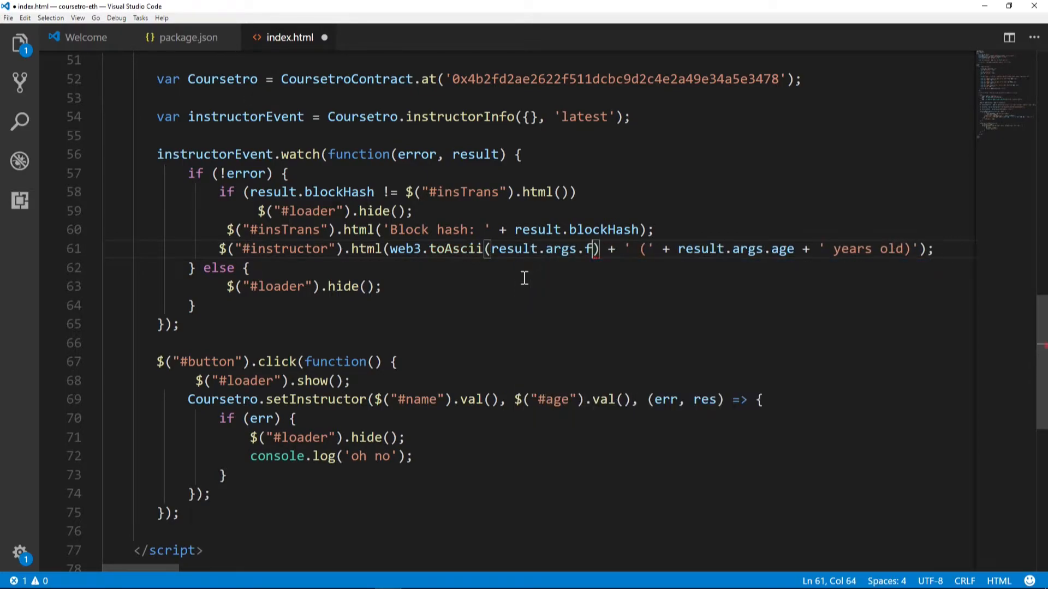
{"action": "type", "text": "Name"}
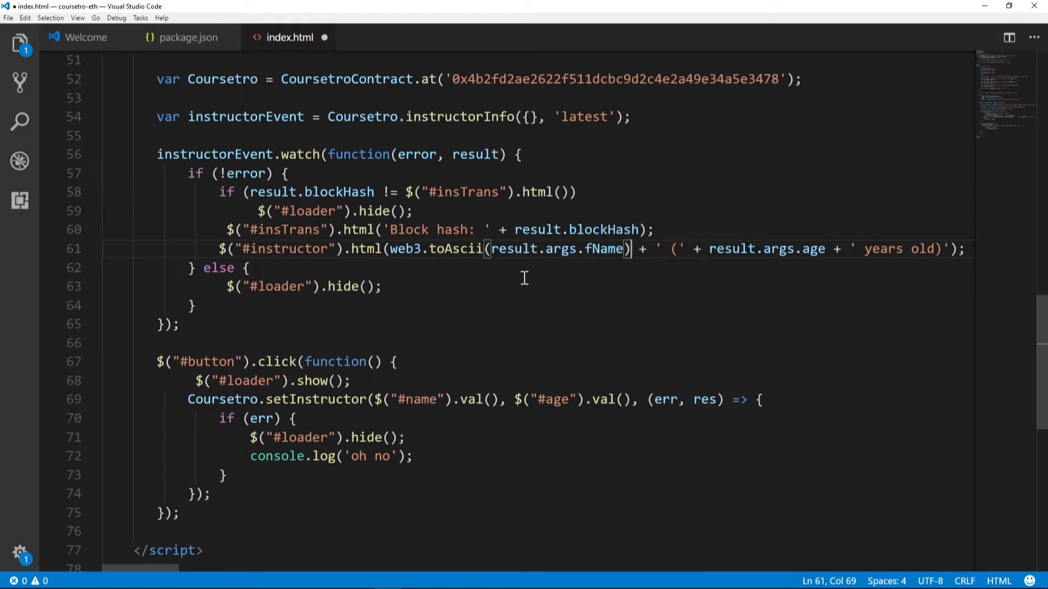
{"action": "left_click", "coordinate": [635, 249]}
{"action": "type", "text": "'"}
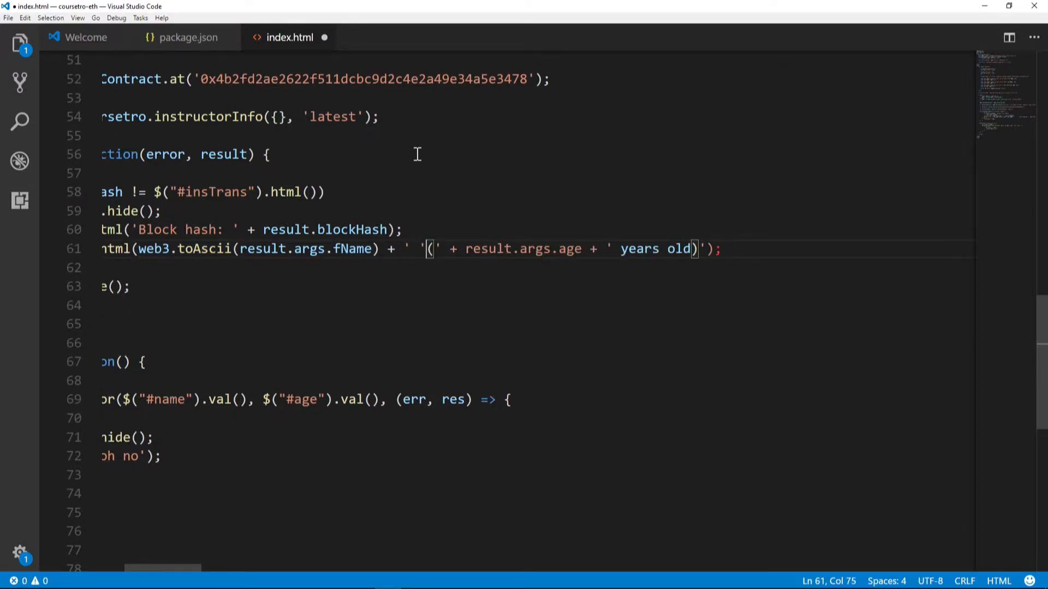
{"action": "type", "text": "web3.toAscii(result.args.fName) '"}
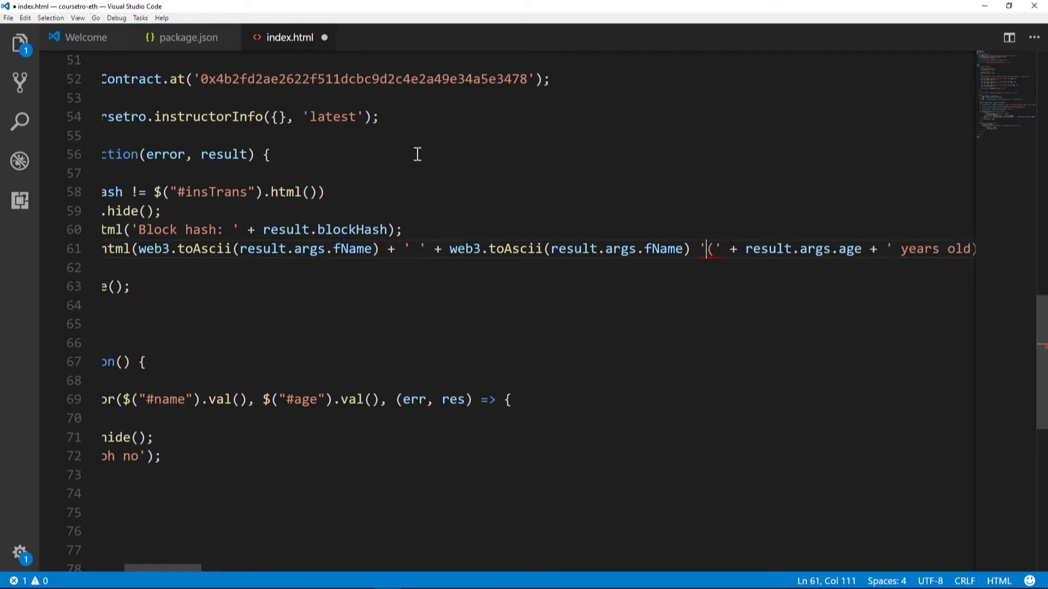
{"action": "type", "text": "+ '"}
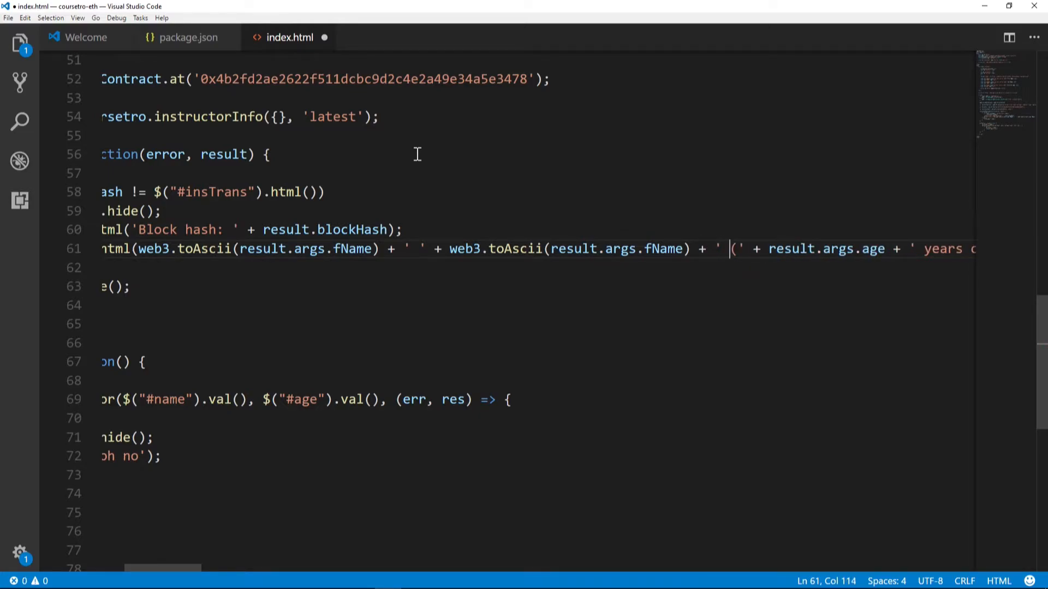
{"action": "double_click", "coordinate": [663, 249]}
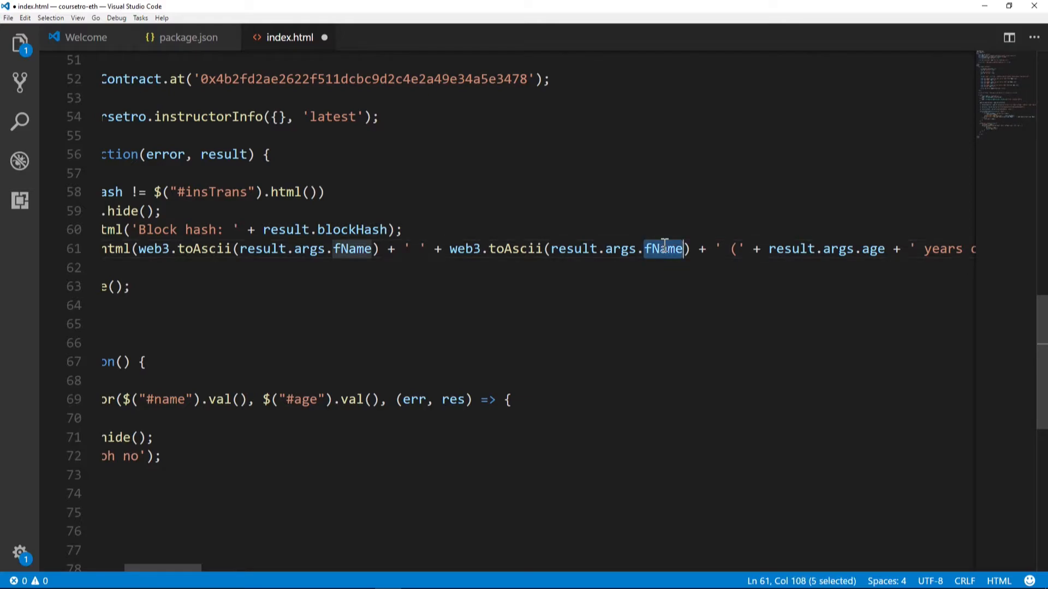
{"action": "type", "text": "lName"}
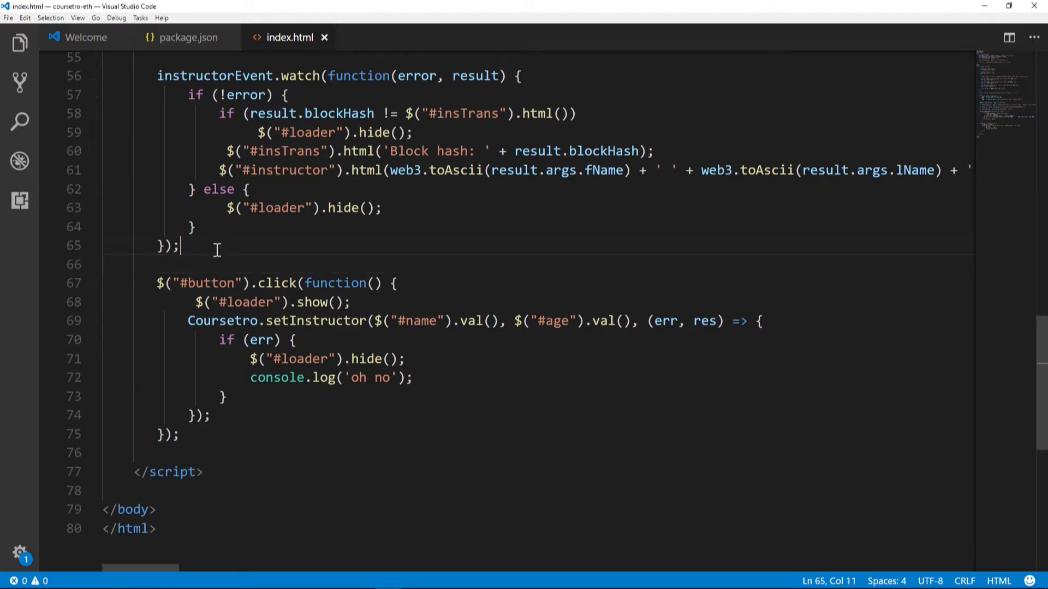
- Add Coursetro.countInstructors((err, res) => ...) setting #countIns to res.c plus ' Instructors' when res exists
{"action": "key", "text": "Enter"}
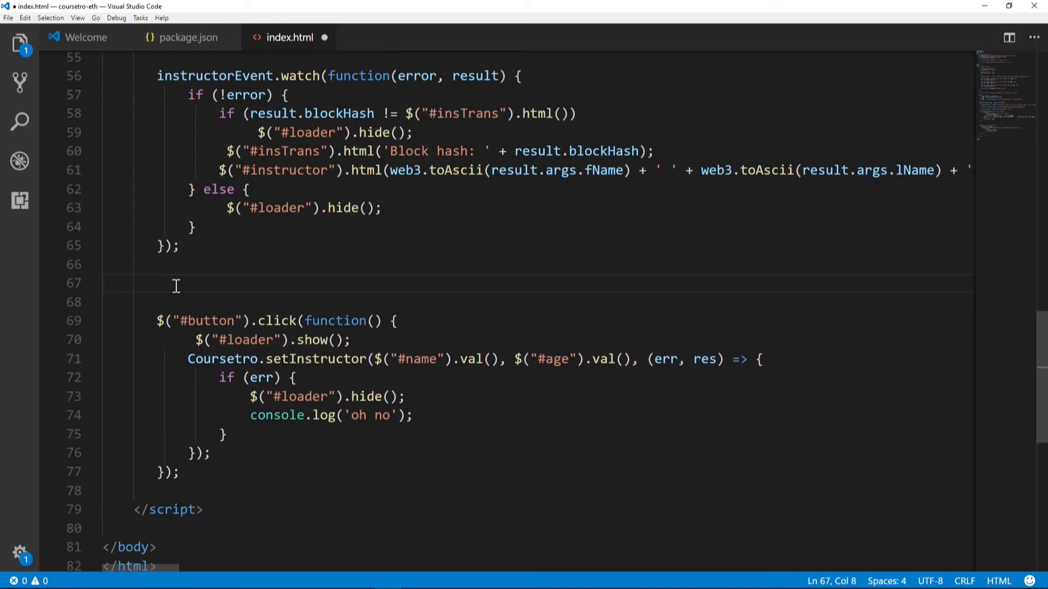
{"action": "type", "text": "Course"}
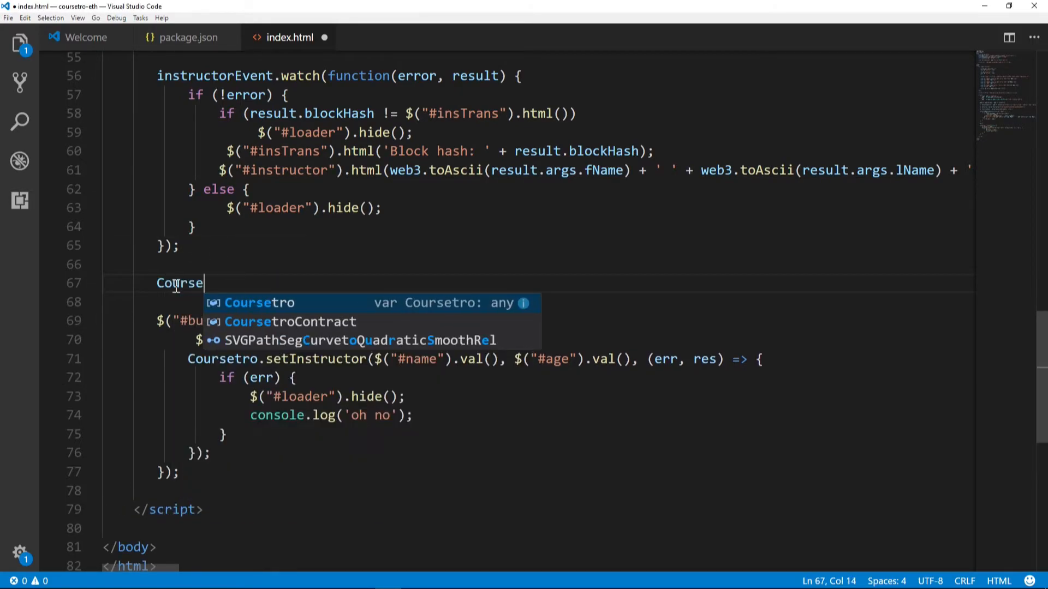
{"action": "type", "text": "tro.countInstru"}
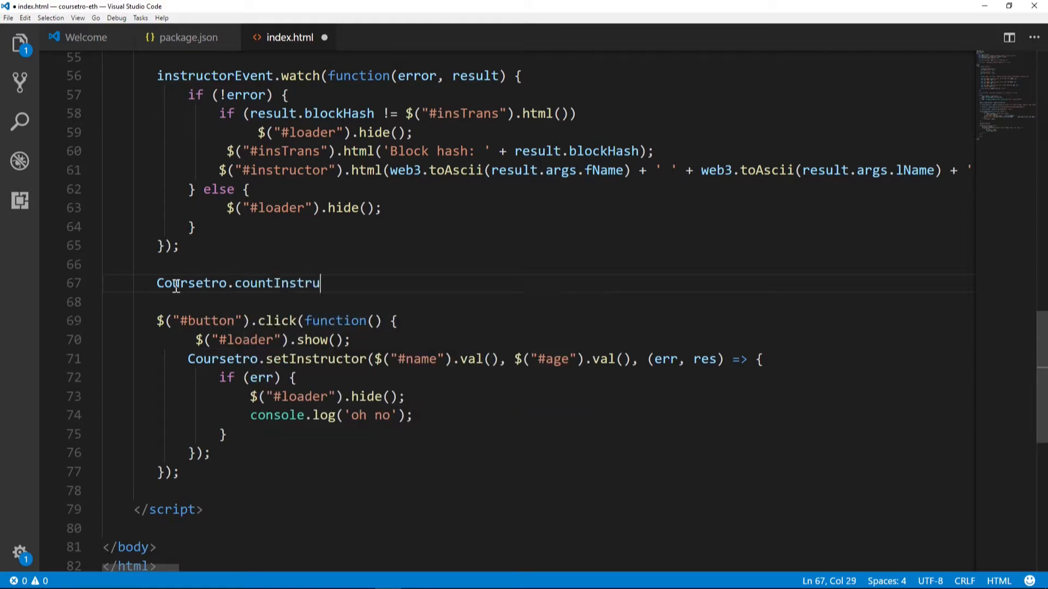
{"action": "type", "text": "ctors()"}
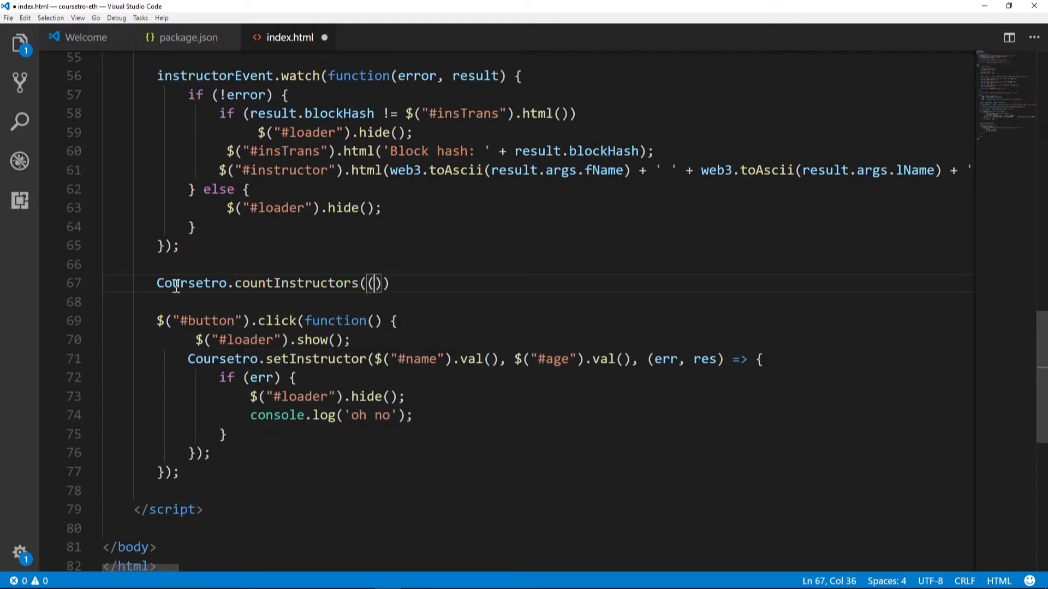
{"action": "type", "text": "err, res"}
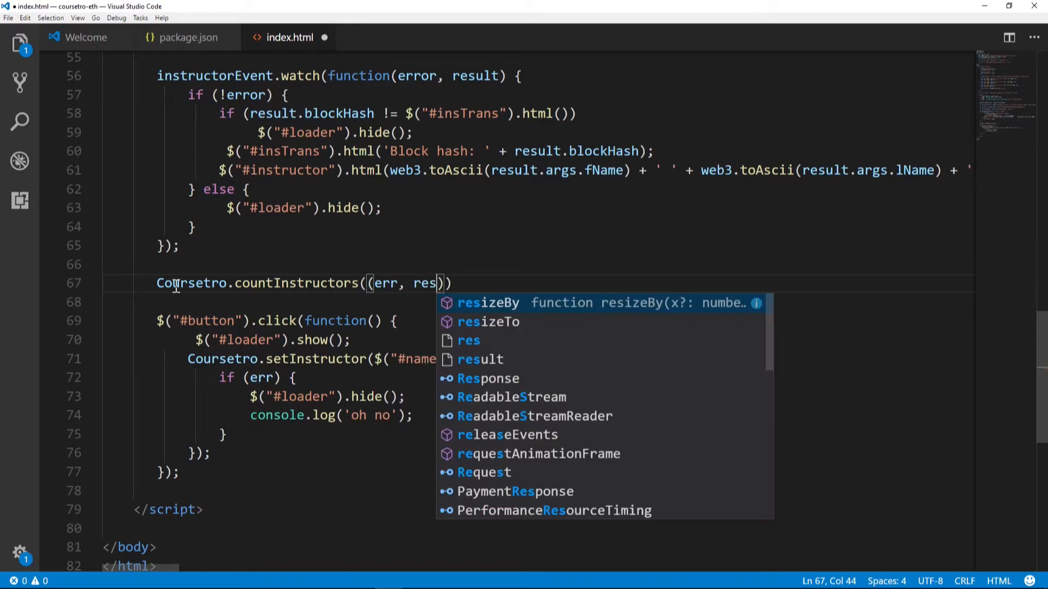
{"action": "type", "text": "=> {"}
{"action": "type", "text": "if"}
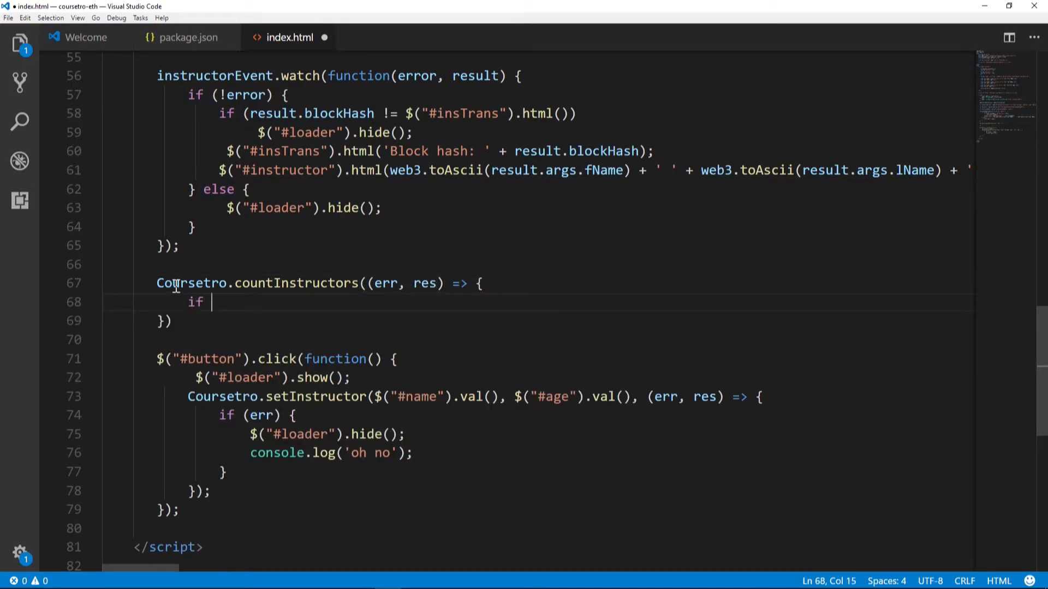
{"action": "type", "text": "(res)"}
{"action": "type", "text": "$(\"#"}
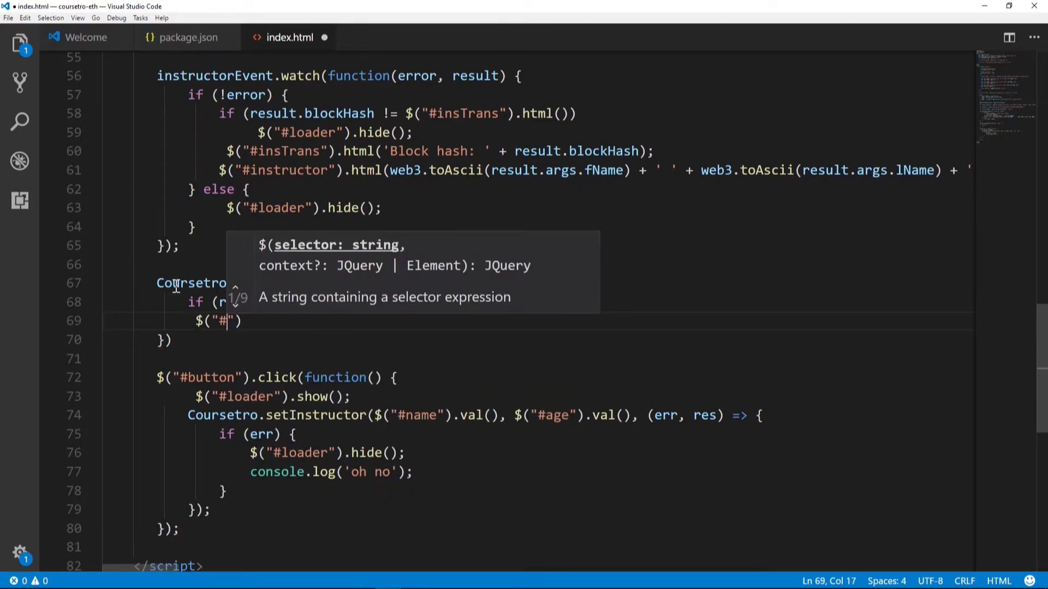
{"action": "type", "text": "countIns"}
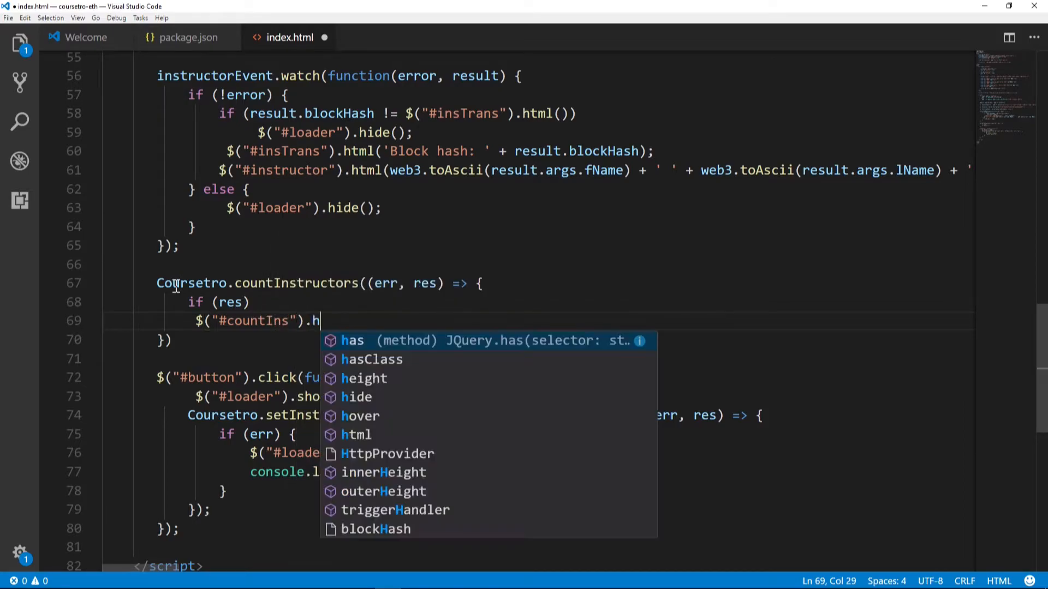
{"action": "type", "text": "tml(res"}
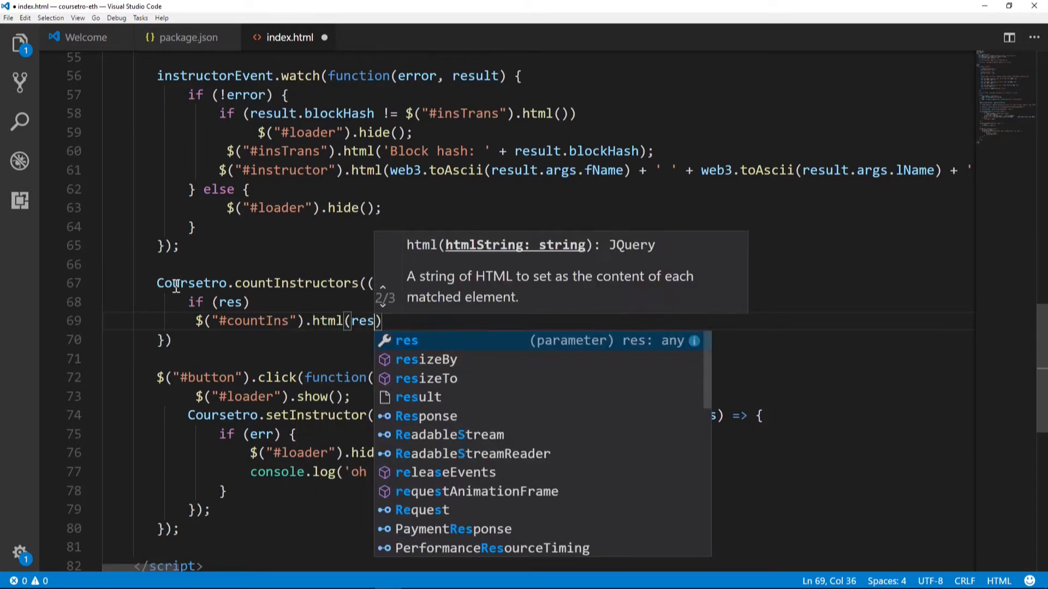
{"action": "type", "text": ".c + ' Instructors"}
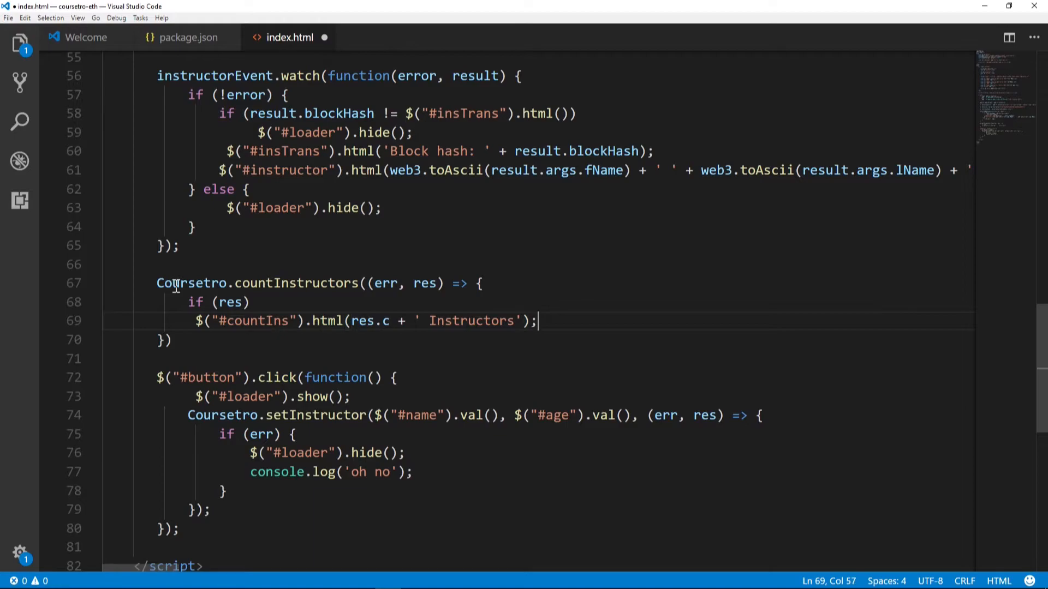
- Pass web3.eth.defaultAccount, age, fName and lName to setInstructor and delete the 'oh no' console.log
{"action": "scroll", "scroll_direction": "down", "scroll_amount": 3}
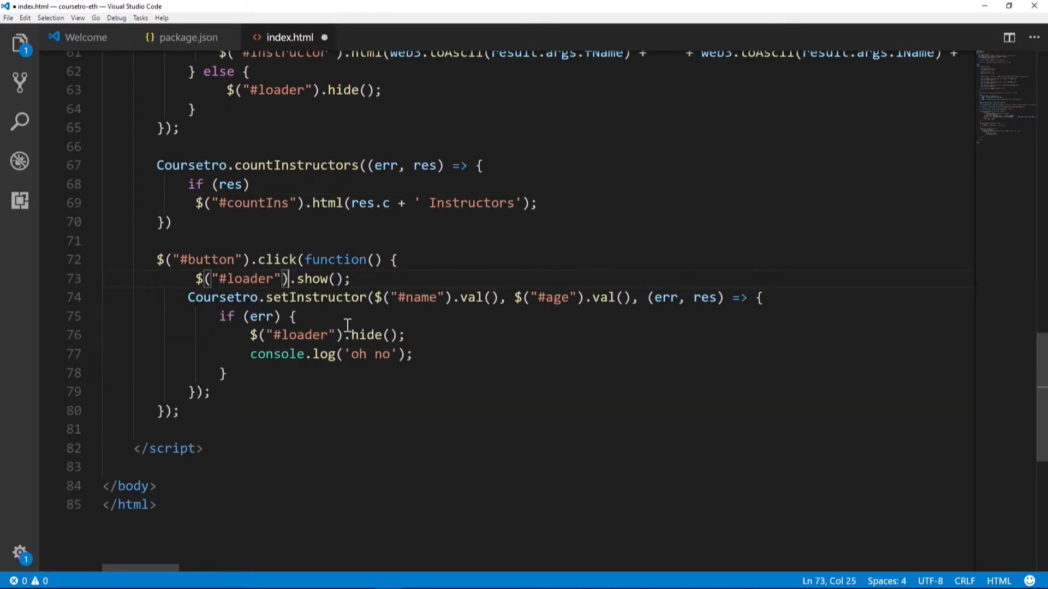
{"action": "mouse_move", "coordinate": [374, 297]}
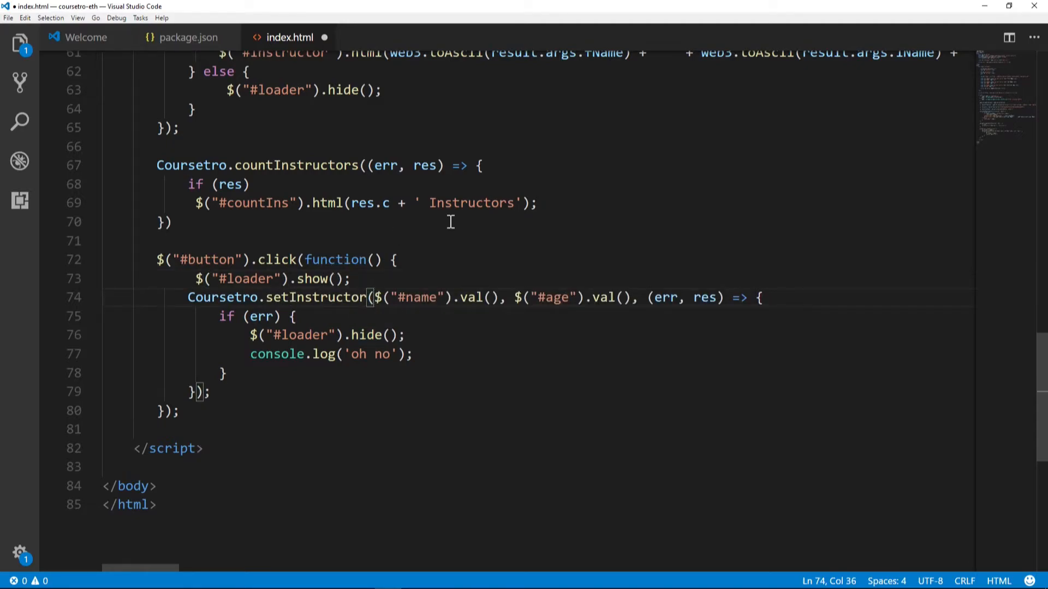
{"action": "type", "text": "web3"}
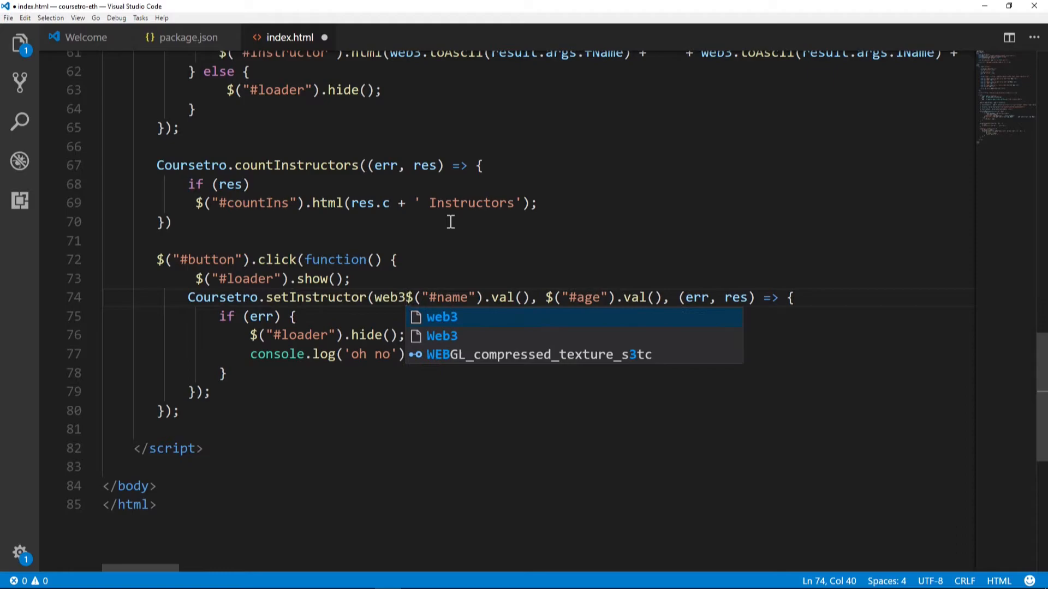
{"action": "type", "text": ".eth.defau"}
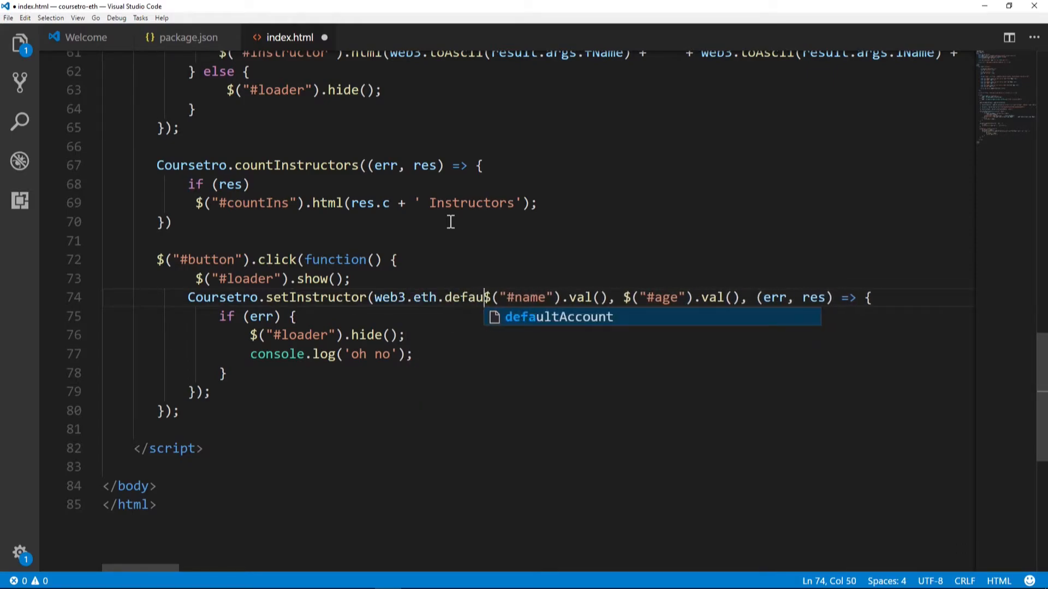
{"action": "key", "text": "Tab"}
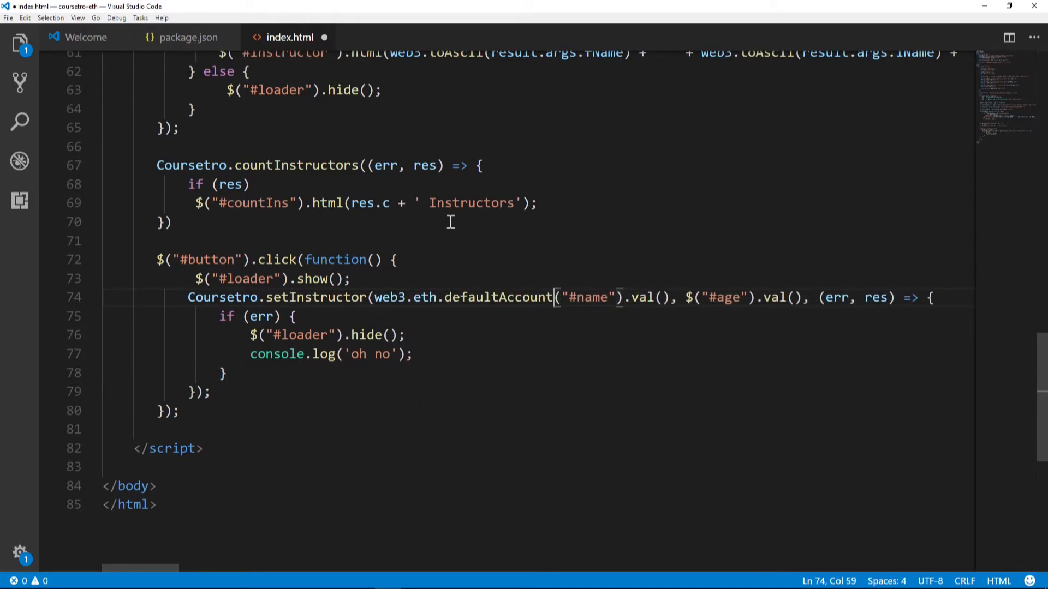
{"action": "type", "text": ","}
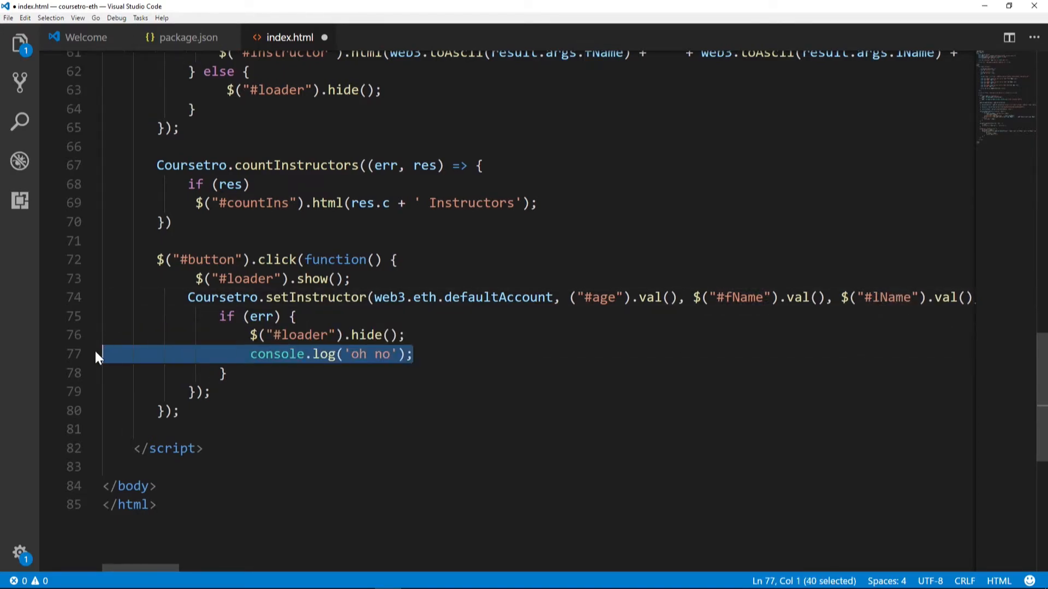
{"action": "key", "text": "Delete"}
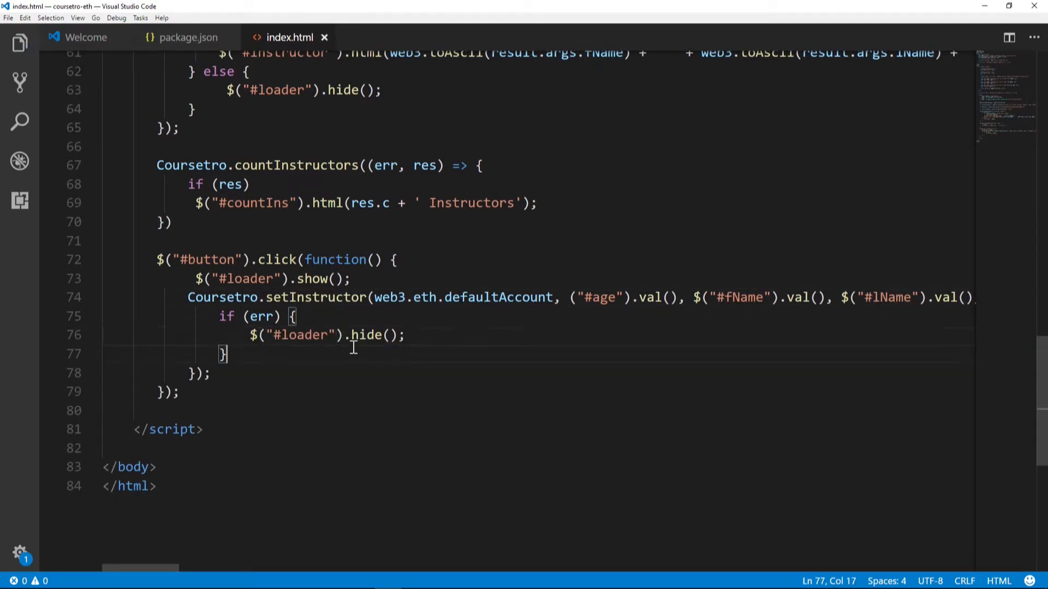
{"action": "mouse_move", "coordinate": [321, 412]}
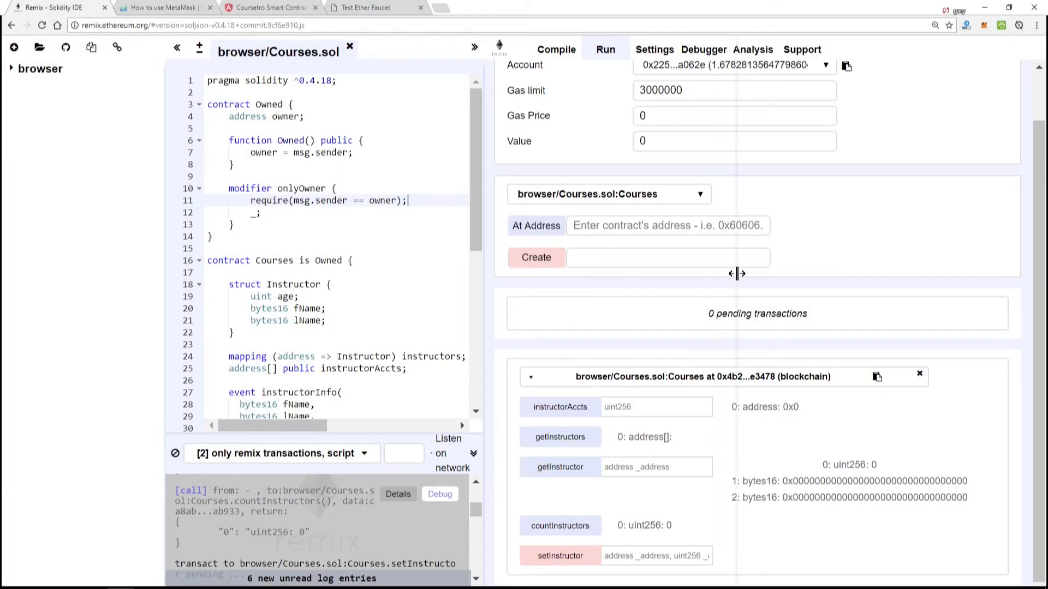
- Switch to the Coursetro dapp page showing 0 Instructors, restoring the missing $ before #age
{"action": "left_click", "coordinate": [270, 7]}
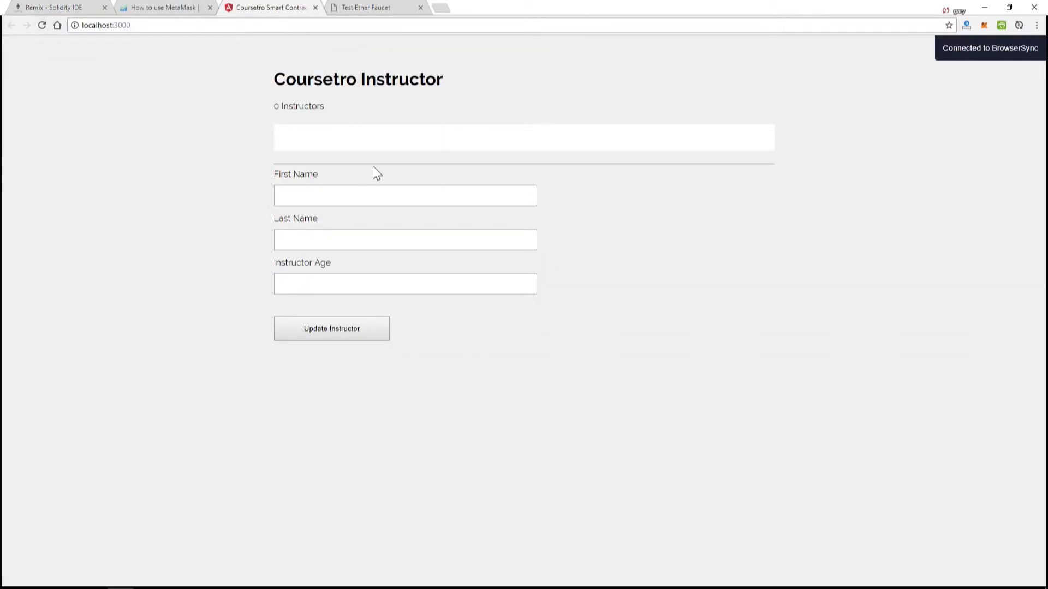
{"action": "left_click", "coordinate": [404, 196]}
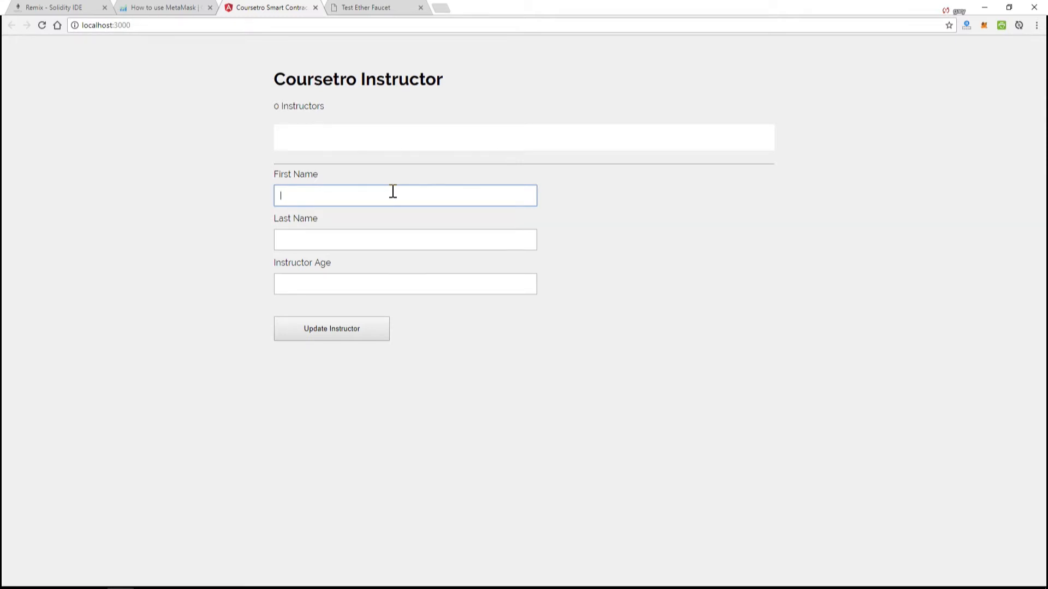
{"action": "type", "text": "4"}
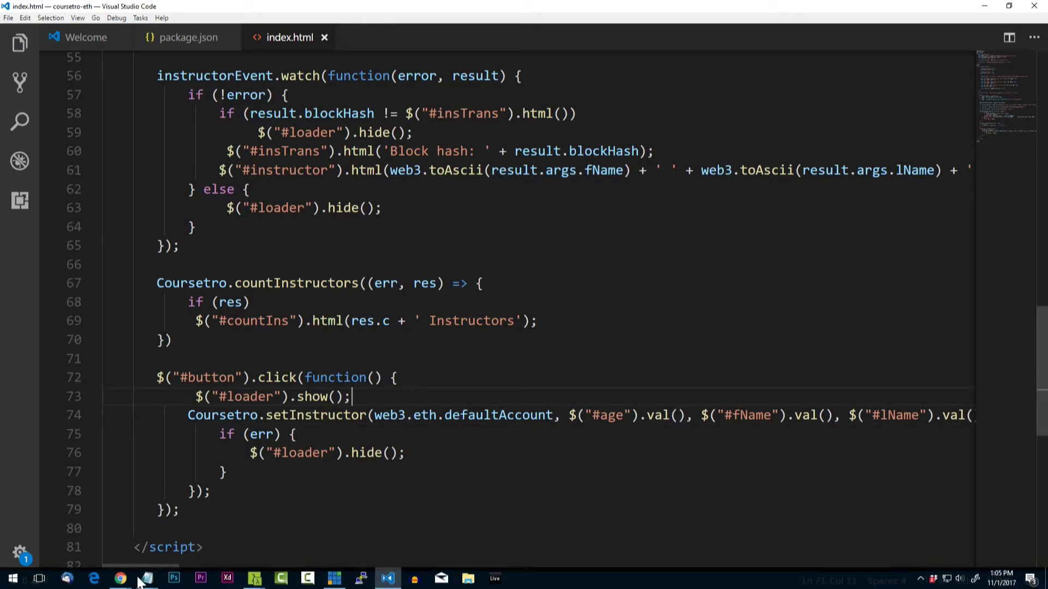
{"action": "left_click", "coordinate": [118, 579]}
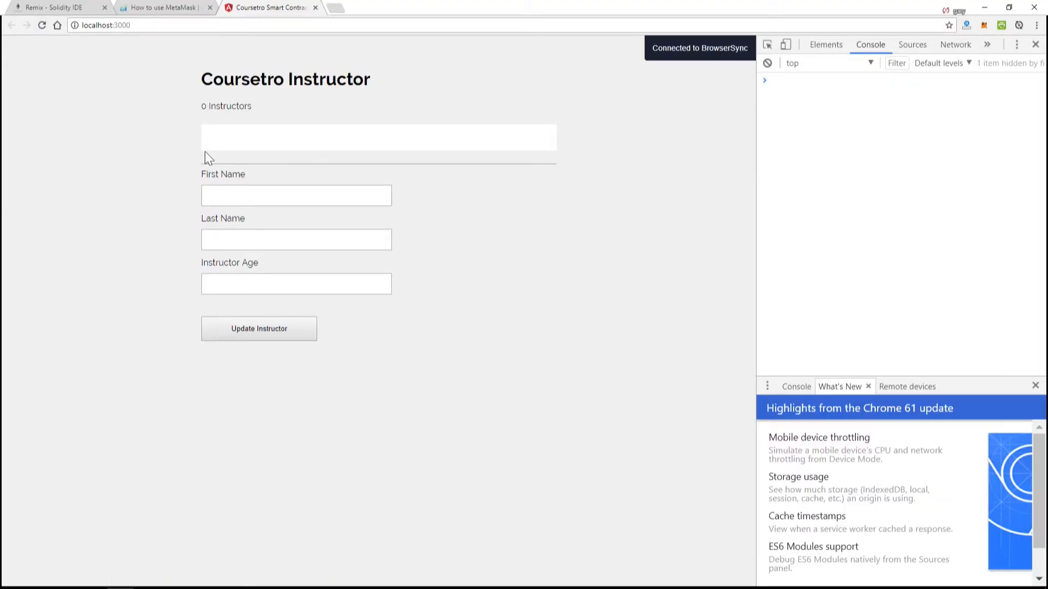
- Submit Gary Simon, age 34, with Update Instructor and confirm the MetaMask transaction
{"action": "type", "text": "s"}
{"action": "type", "text": "Gary"}
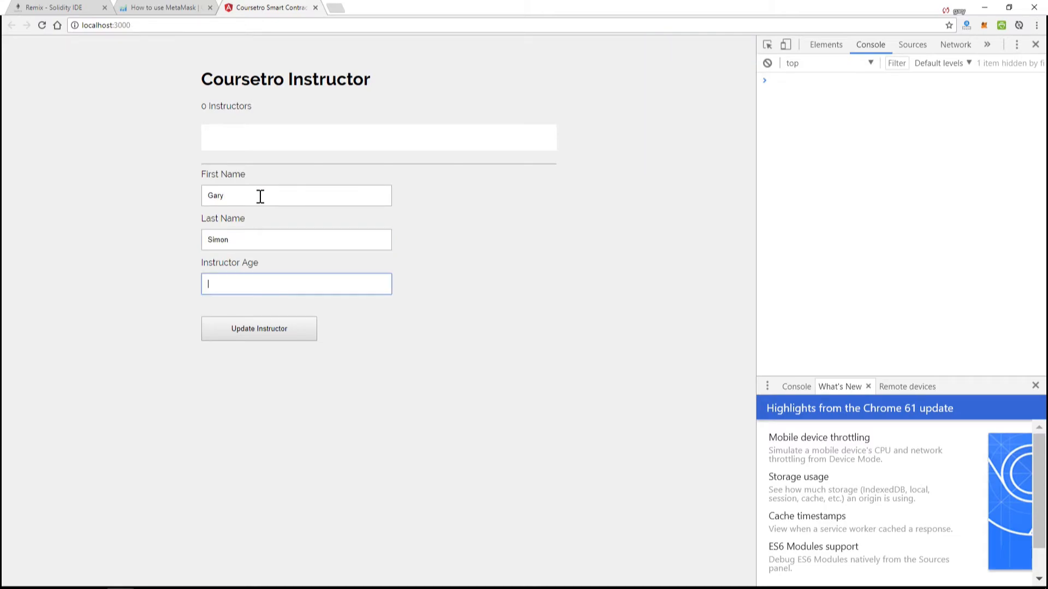
{"action": "left_click", "coordinate": [259, 328]}
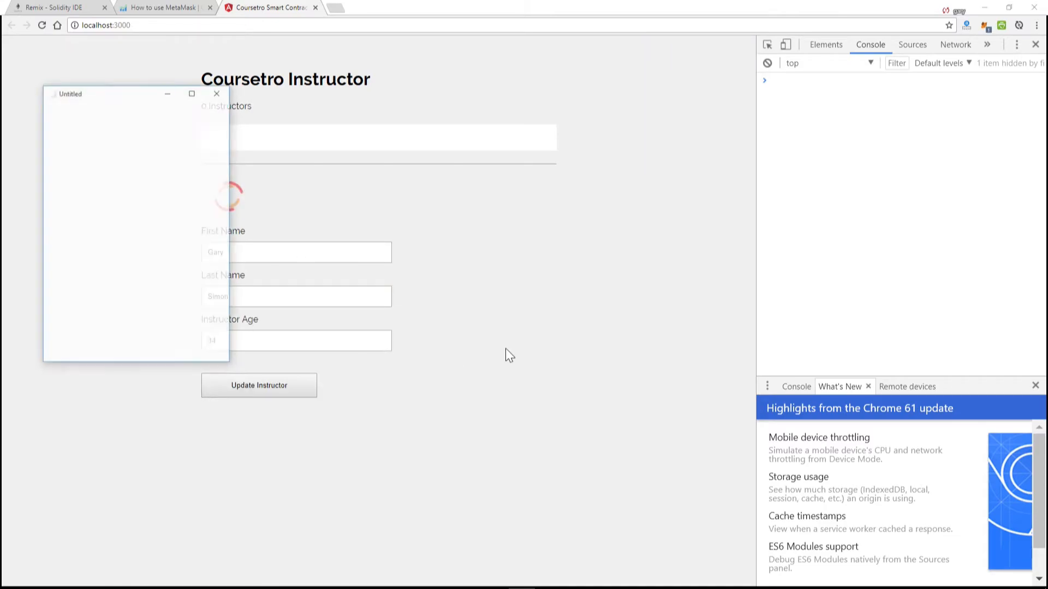
{"action": "left_click", "coordinate": [259, 385]}
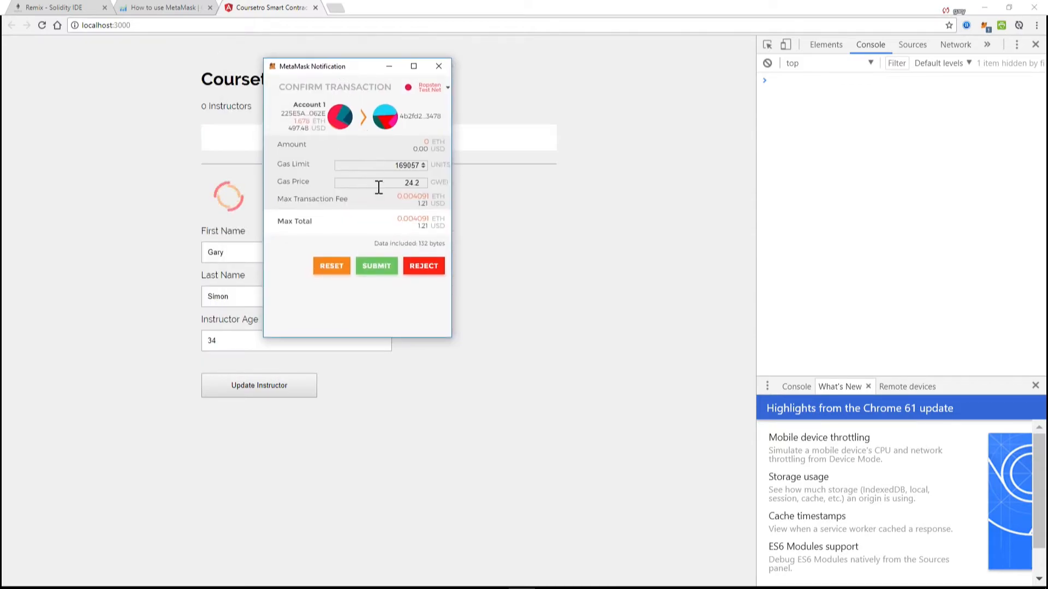
{"action": "left_click", "coordinate": [377, 265]}
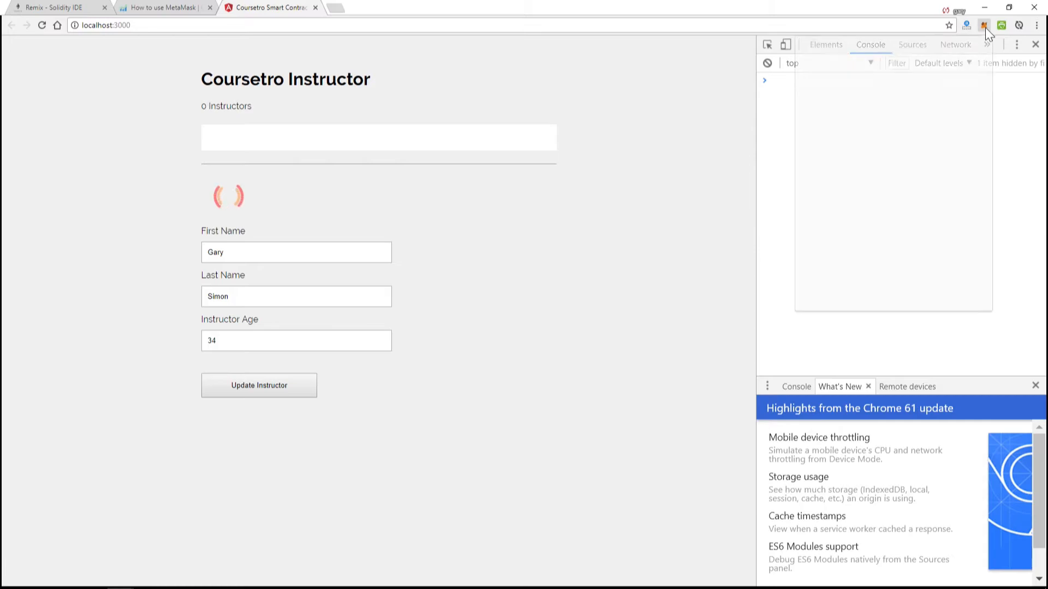
- Check the sent transaction in the wallet, then return to the page showing 4 Instructors and the block hash
{"action": "left_click", "coordinate": [985, 25]}
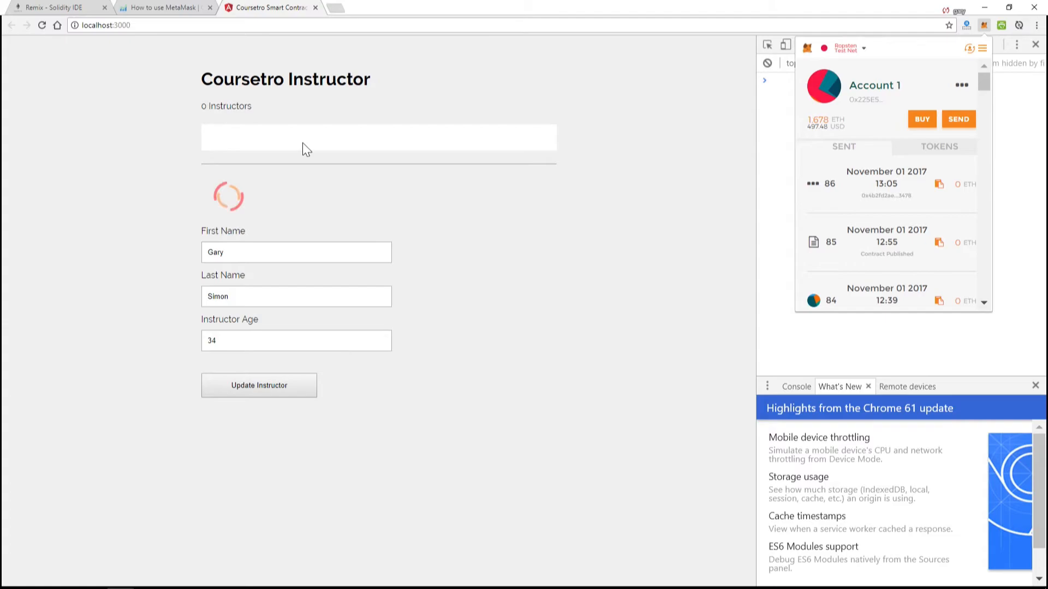
{"action": "mouse_move", "coordinate": [242, 152]}
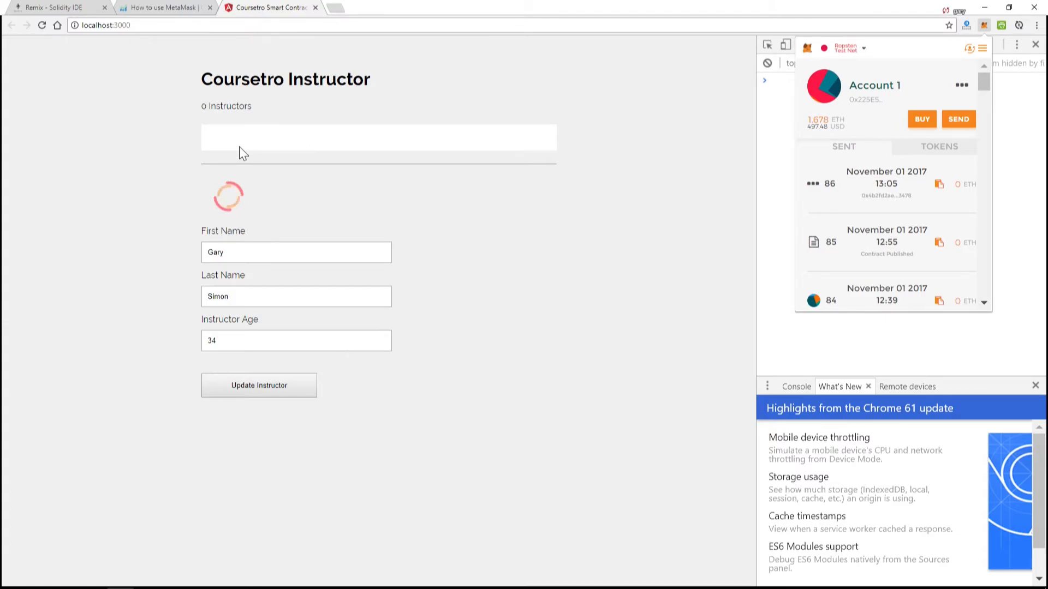
{"action": "mouse_move", "coordinate": [814, 192]}
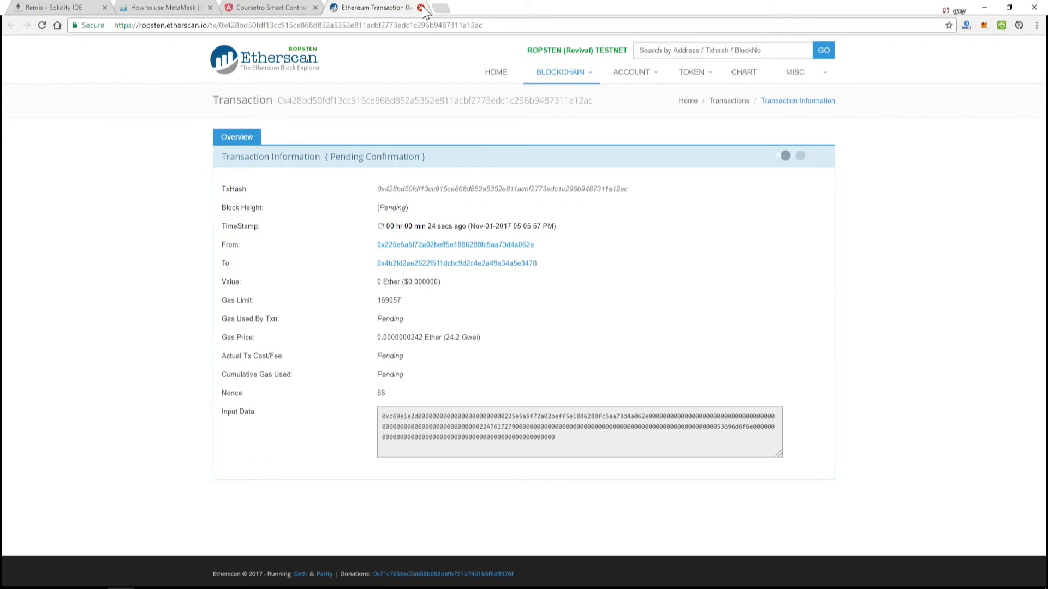
{"action": "left_click", "coordinate": [420, 7]}
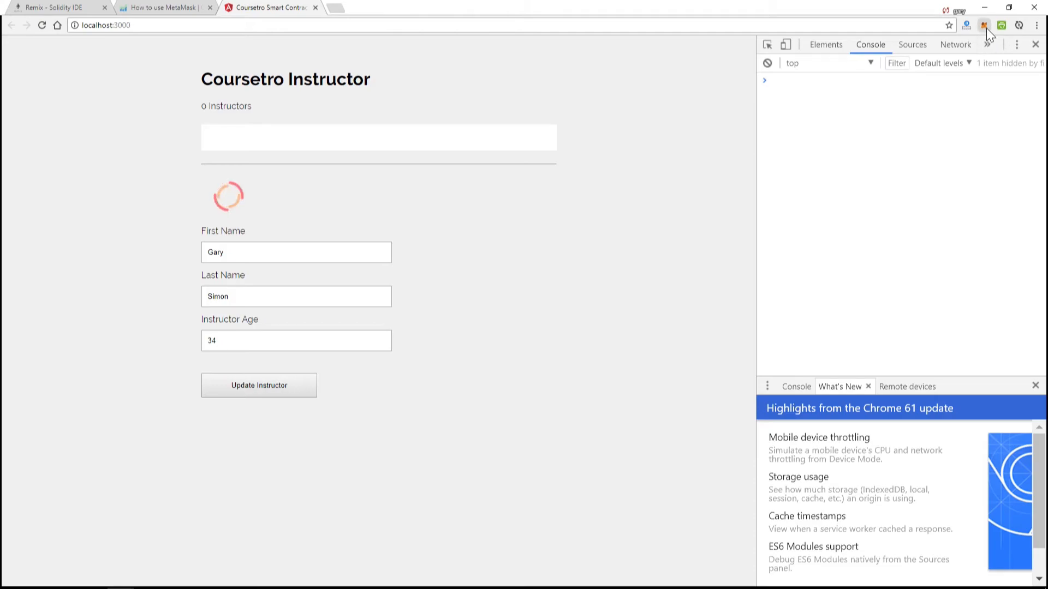
{"action": "left_click", "coordinate": [259, 385]}
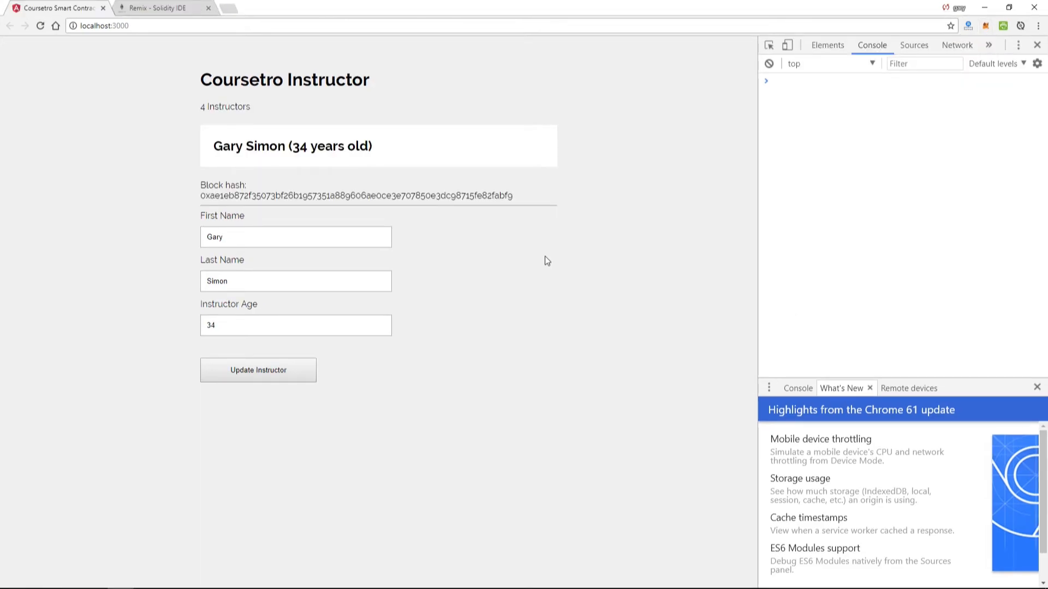